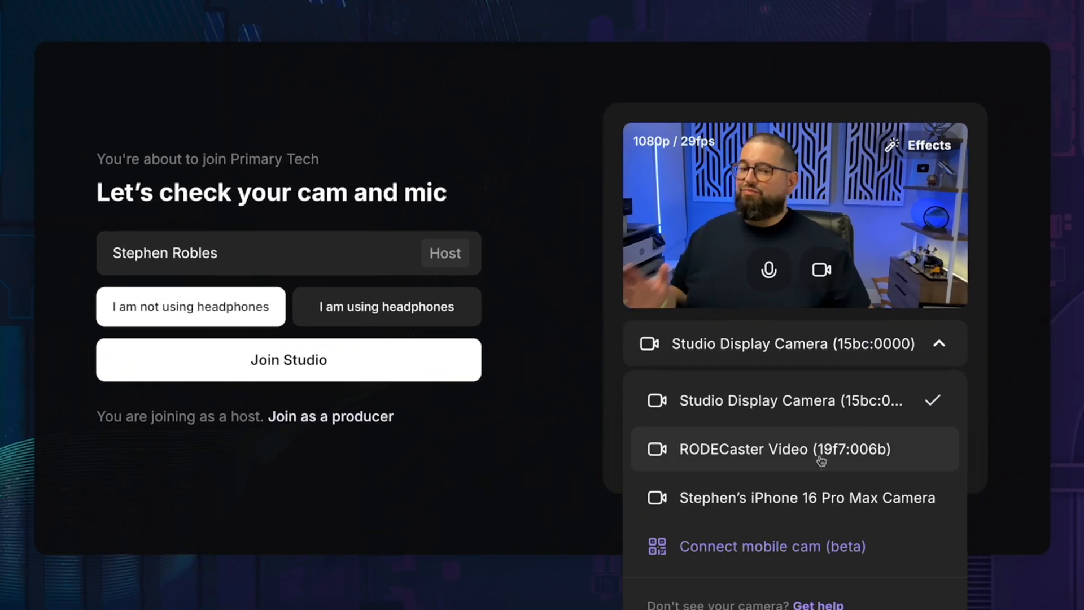
- Select RODECaster Video (19f7:006b) as the camera on Riverside's join screen
left_click(782, 450)
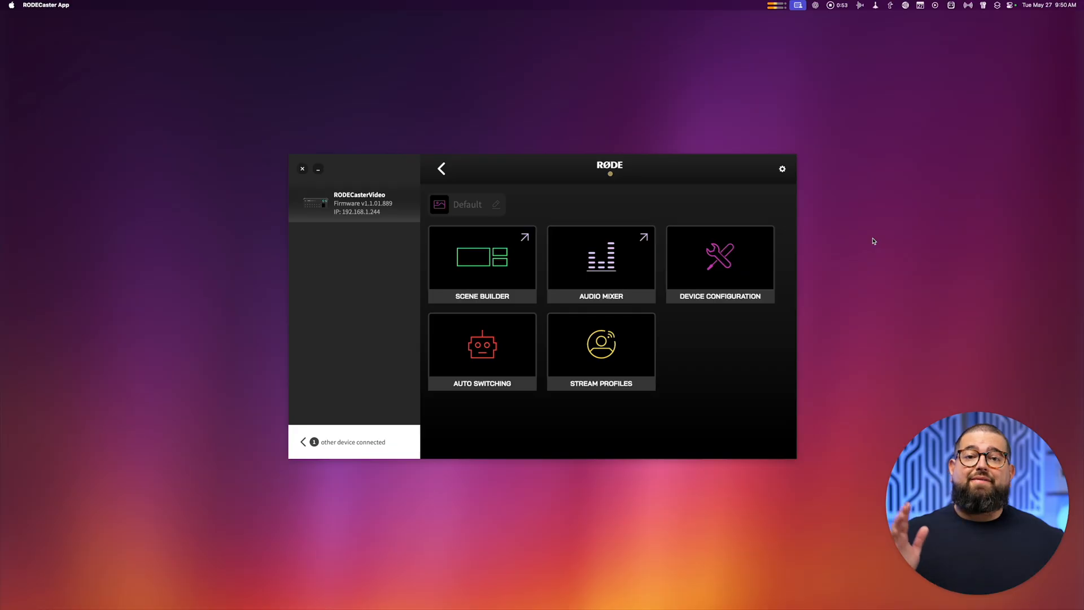
mouse_move(737, 213)
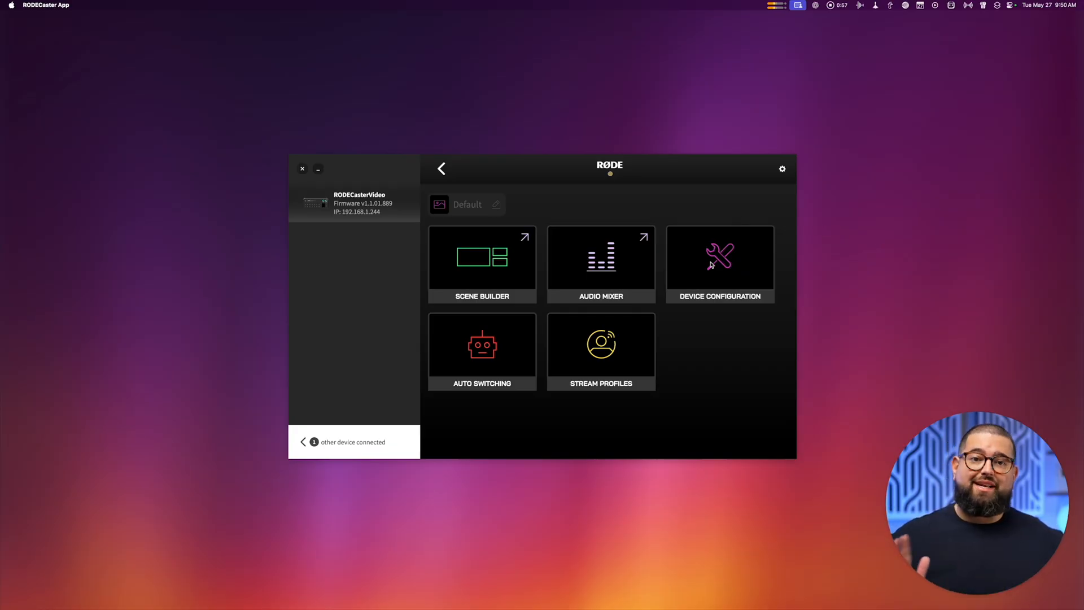
- In Device Configuration, keep HDMI A on Multi-view and HDMI B and USB 1 on Program
left_click(720, 263)
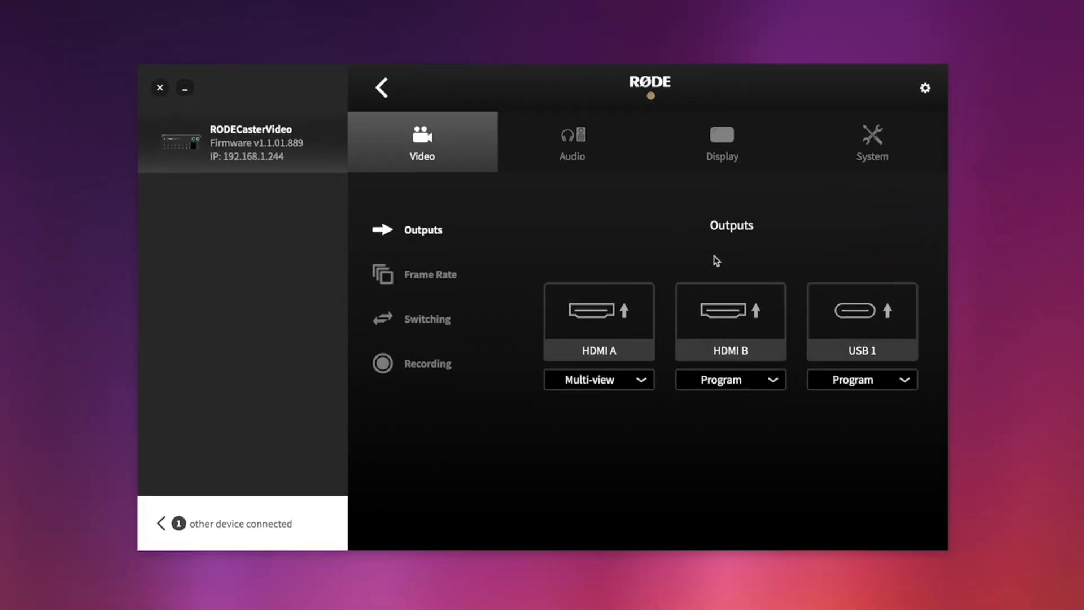
mouse_move(693, 259)
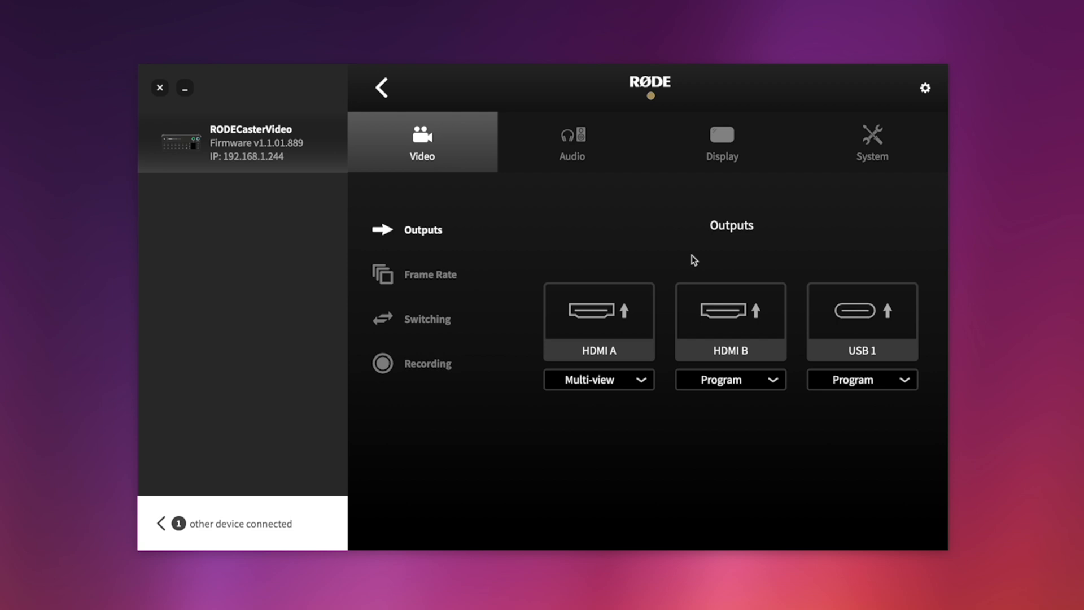
mouse_move(642, 397)
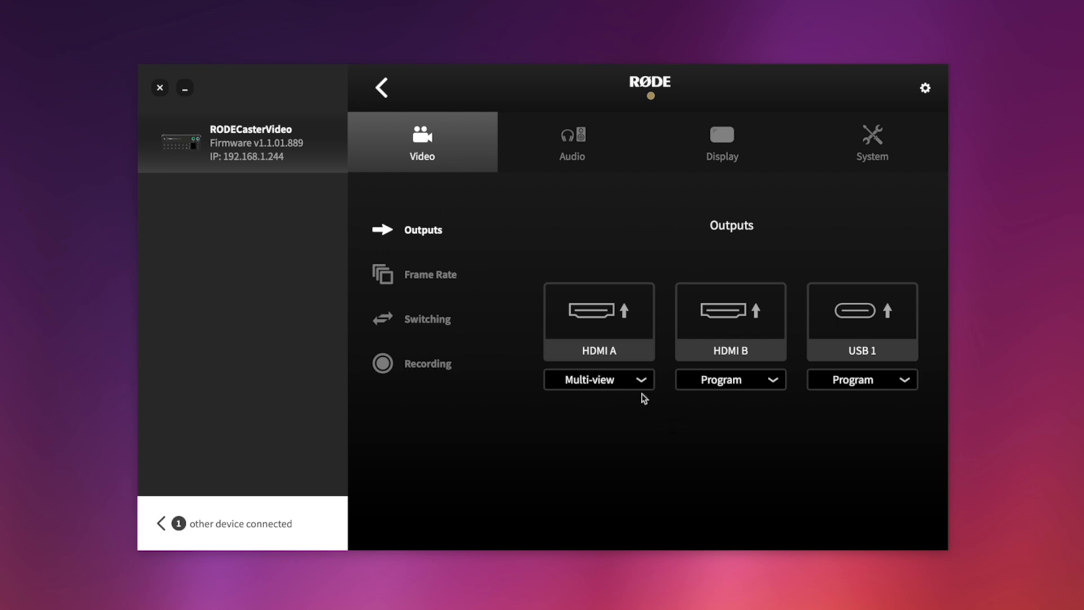
left_click(598, 379)
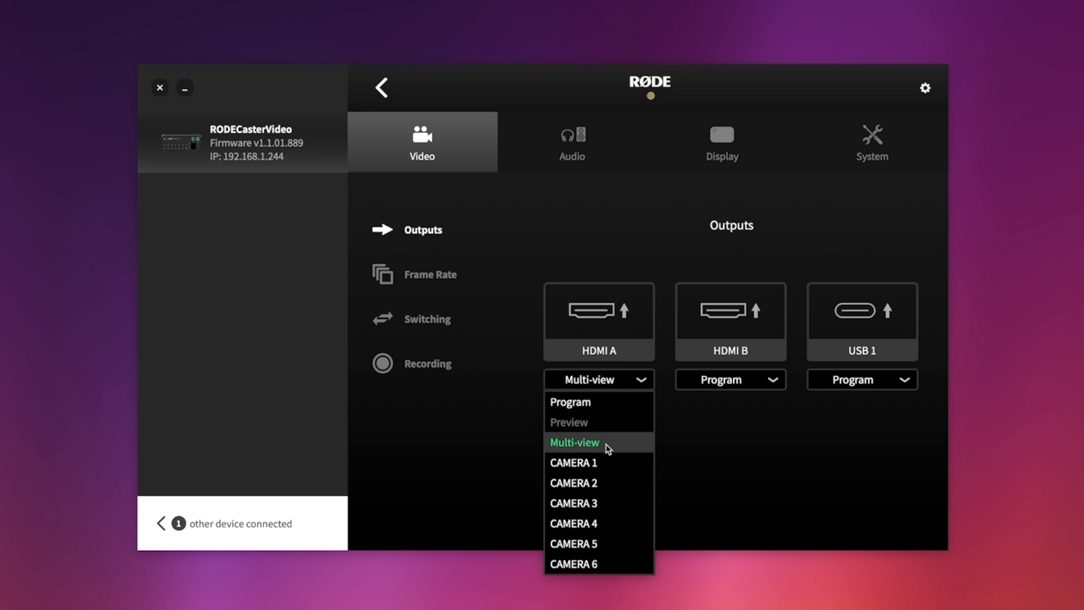
left_click(574, 441)
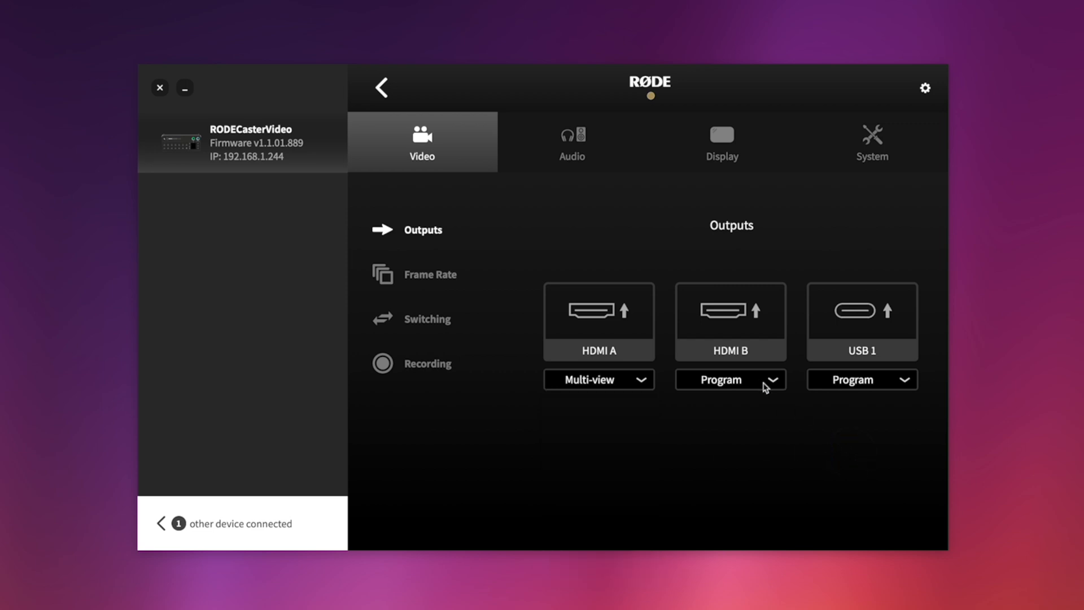
mouse_move(869, 367)
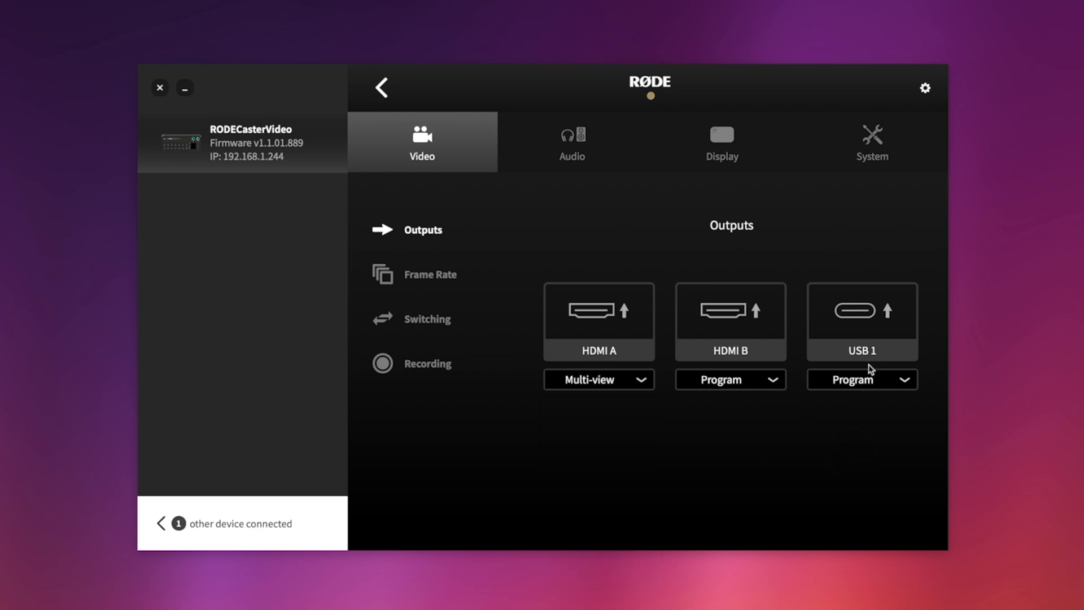
left_click(861, 379)
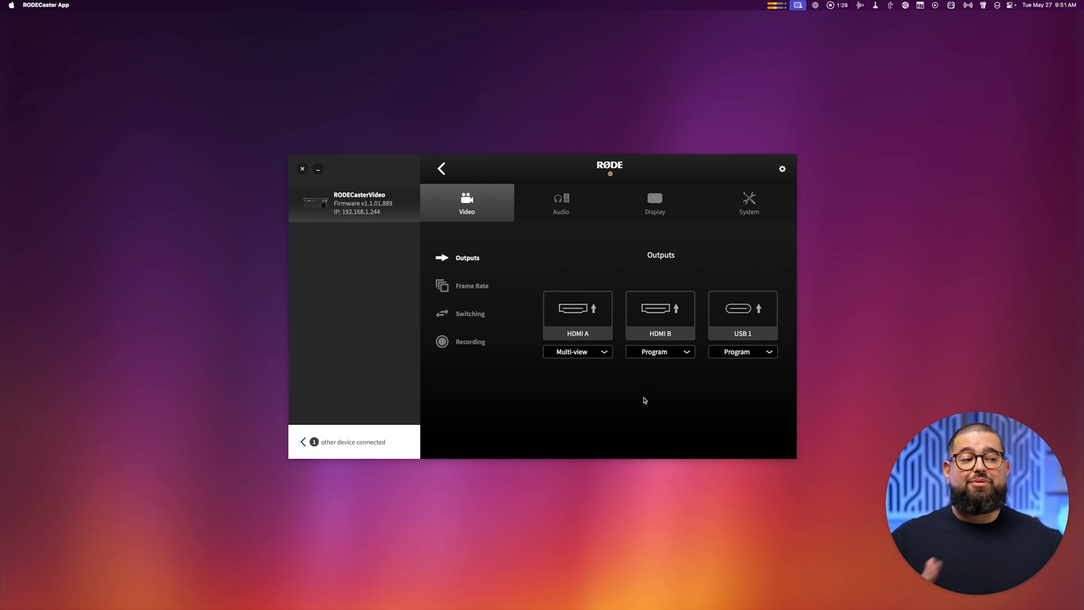
- Confirm the 30fps frame rate, then view Switching Mode with Instant active
left_click(471, 285)
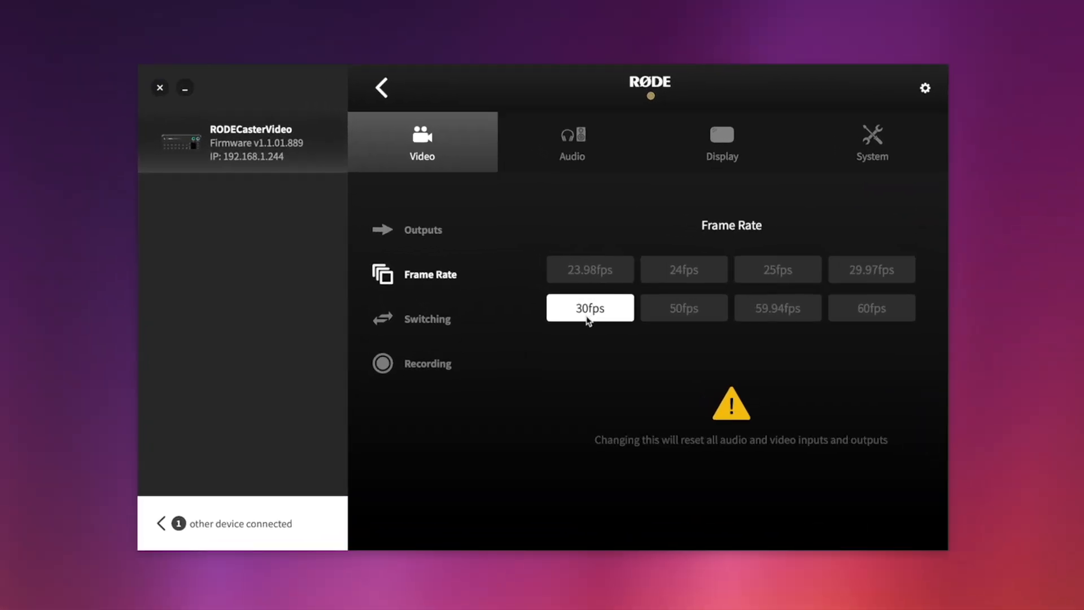
left_click(426, 319)
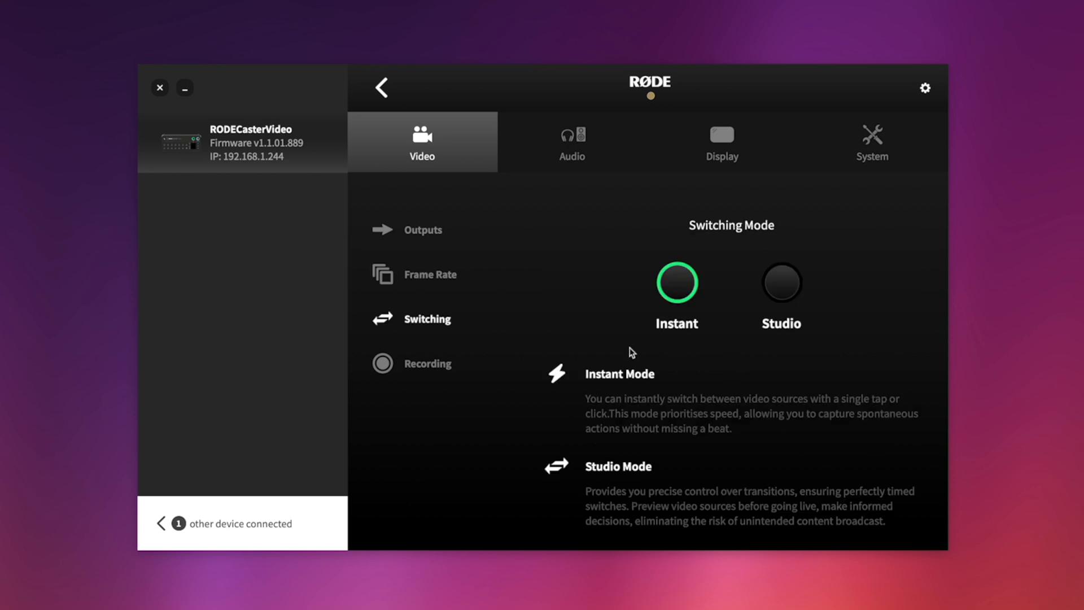
mouse_move(758, 298)
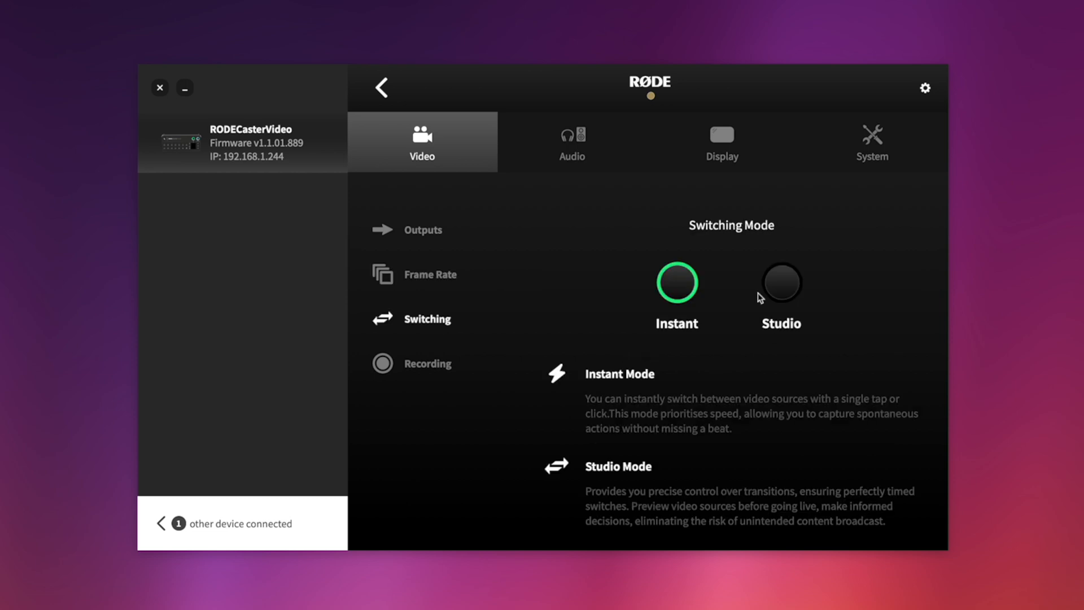
mouse_move(785, 378)
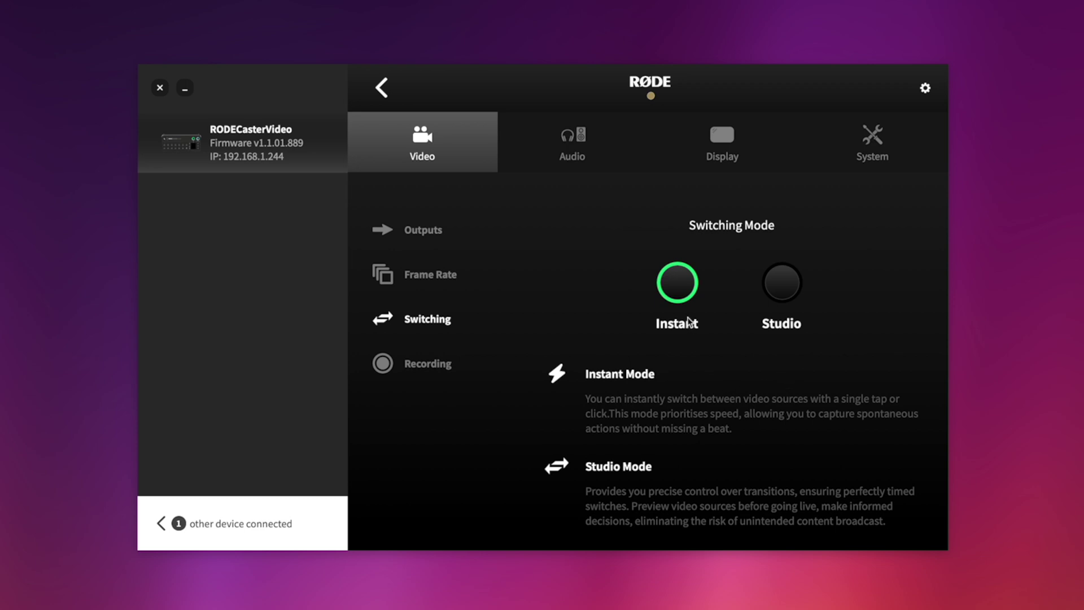
- Toggle ISO recording on and back off, and set Program Quality to High
left_click(427, 363)
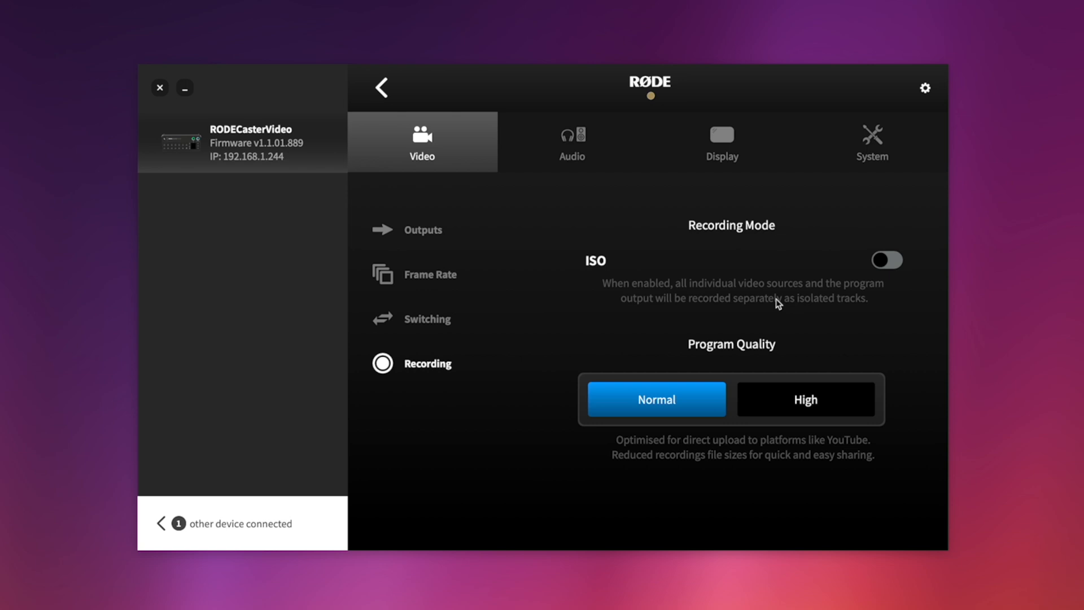
left_click(887, 261)
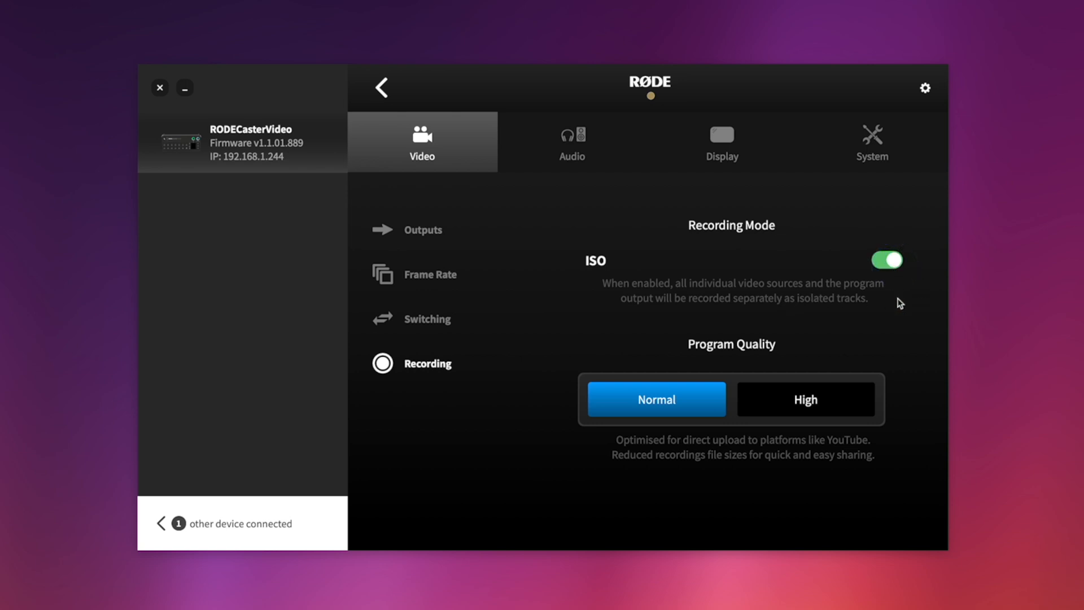
mouse_move(897, 285)
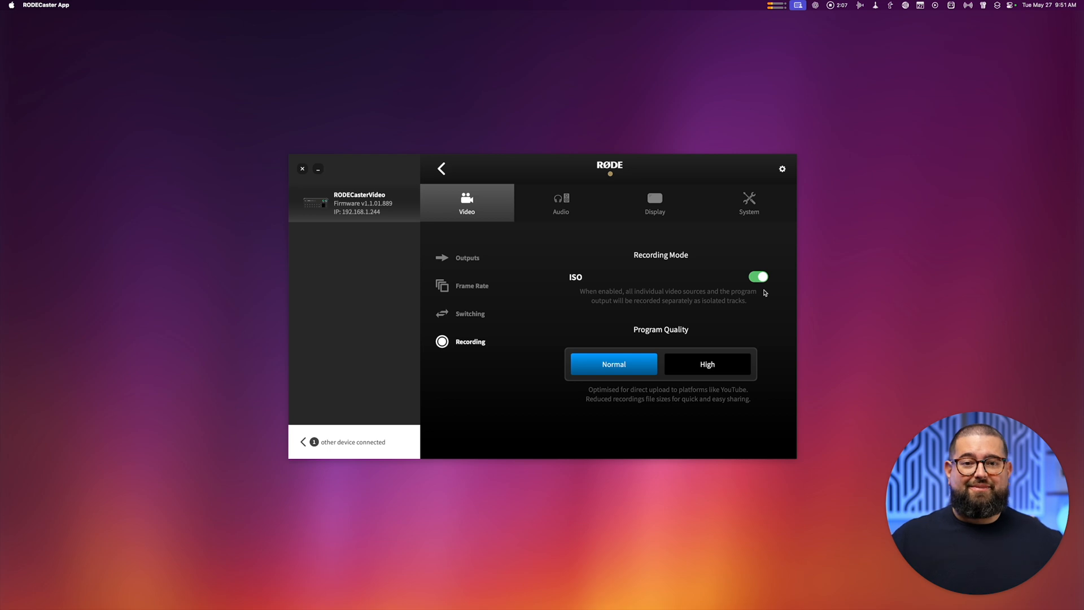
left_click(758, 277)
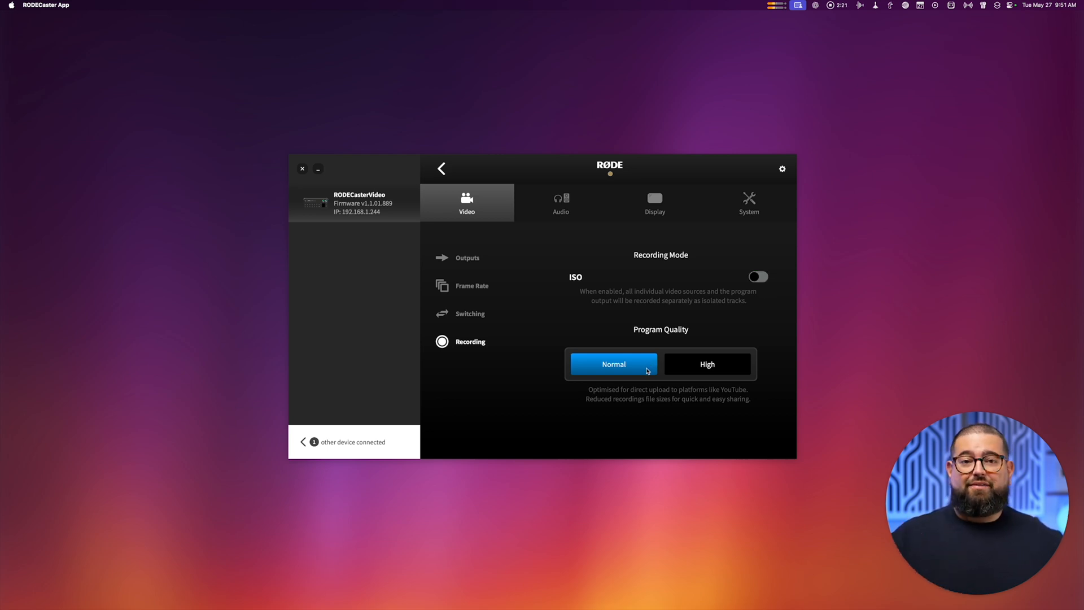
left_click(707, 364)
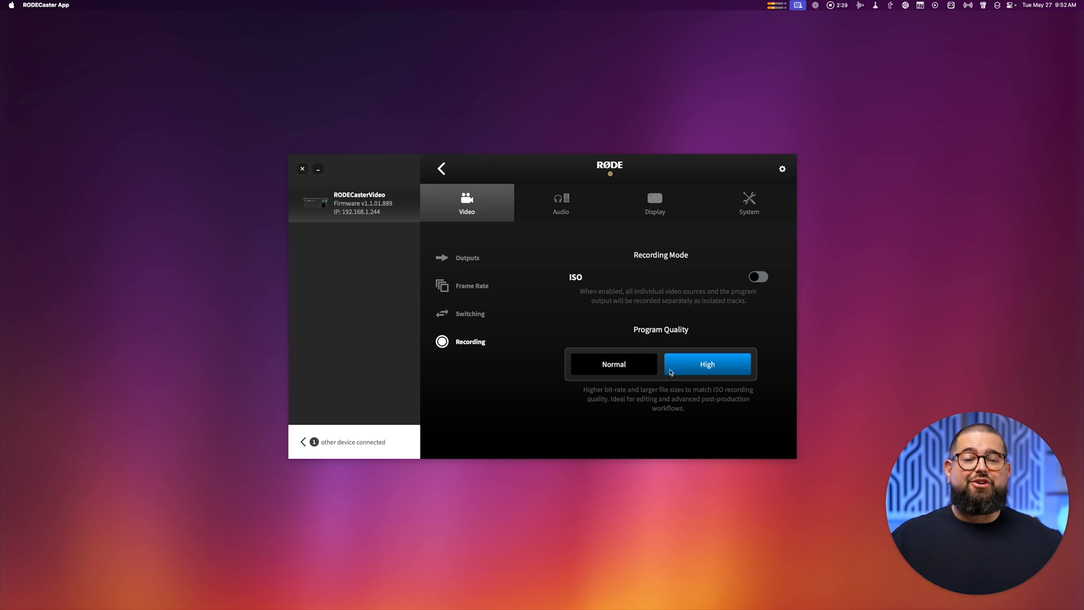
- Check Multitrack stays off and set the HDMI audio output to LIVE MIX
left_click(560, 202)
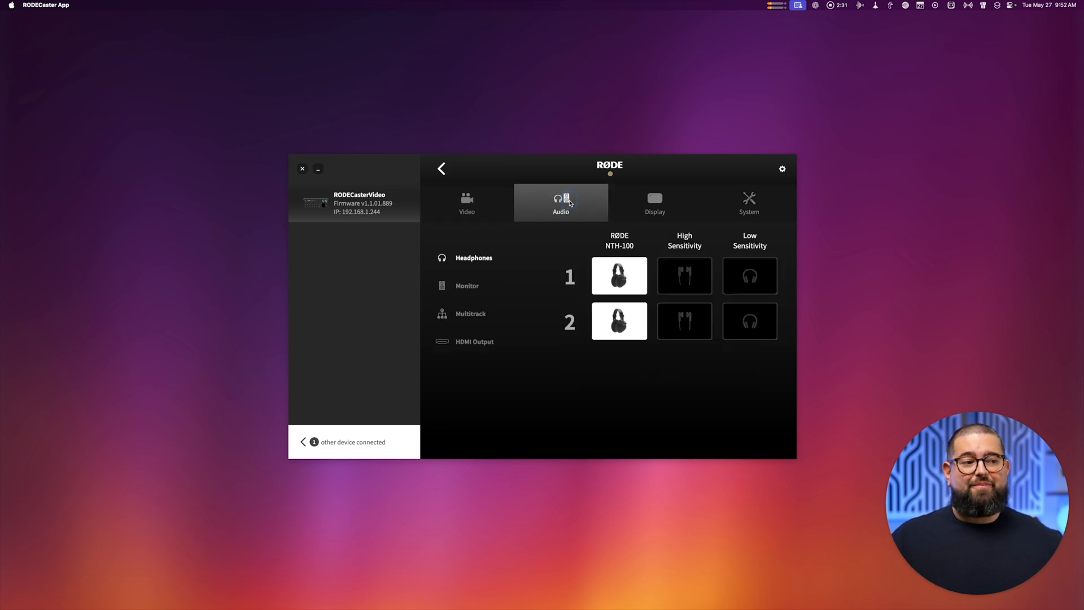
mouse_move(637, 276)
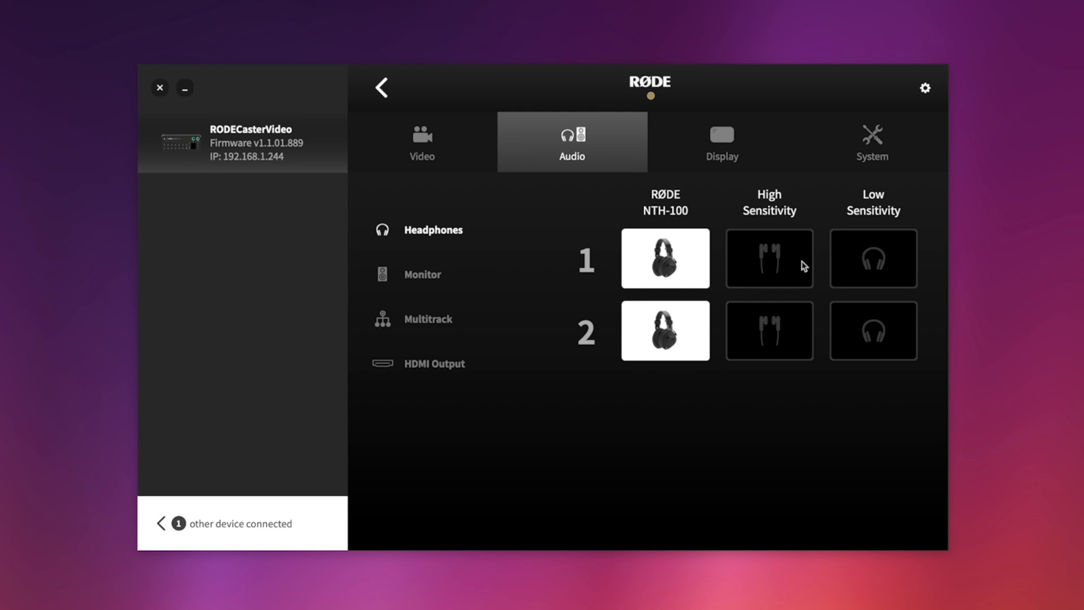
mouse_move(699, 365)
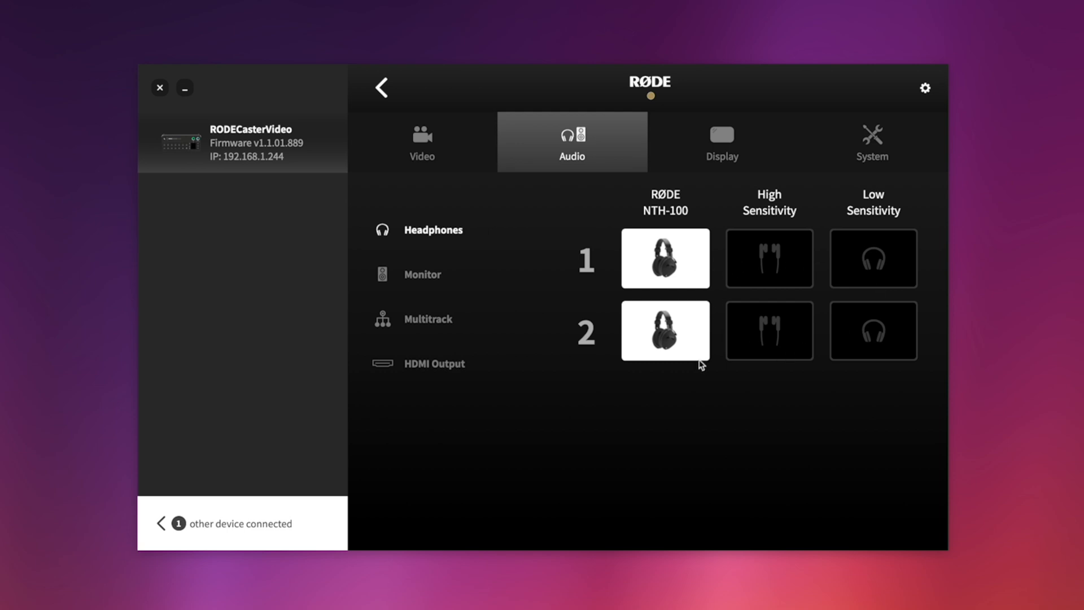
left_click(428, 319)
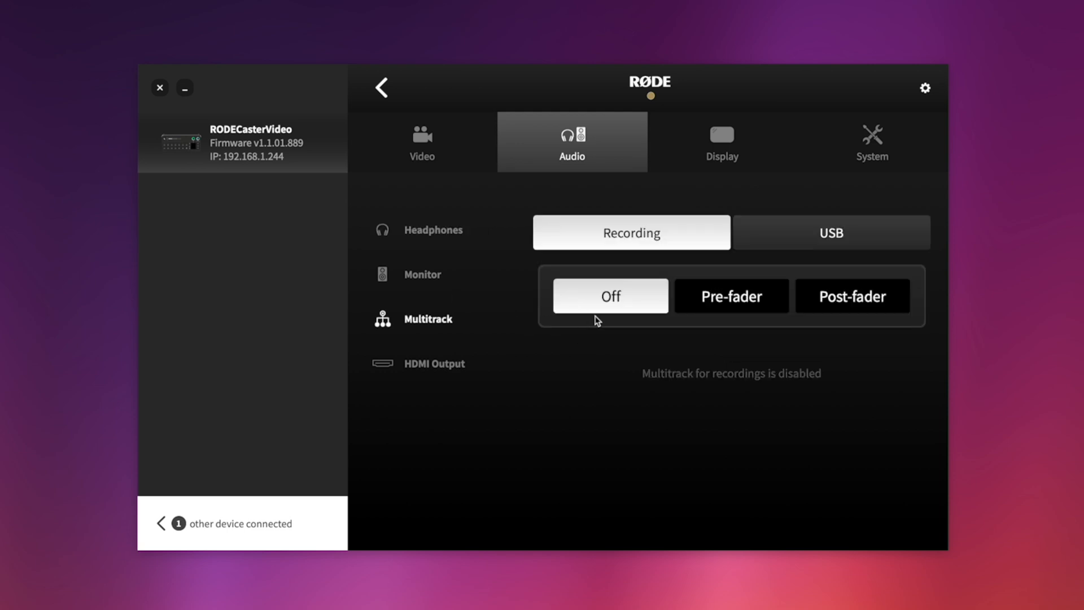
mouse_move(587, 321)
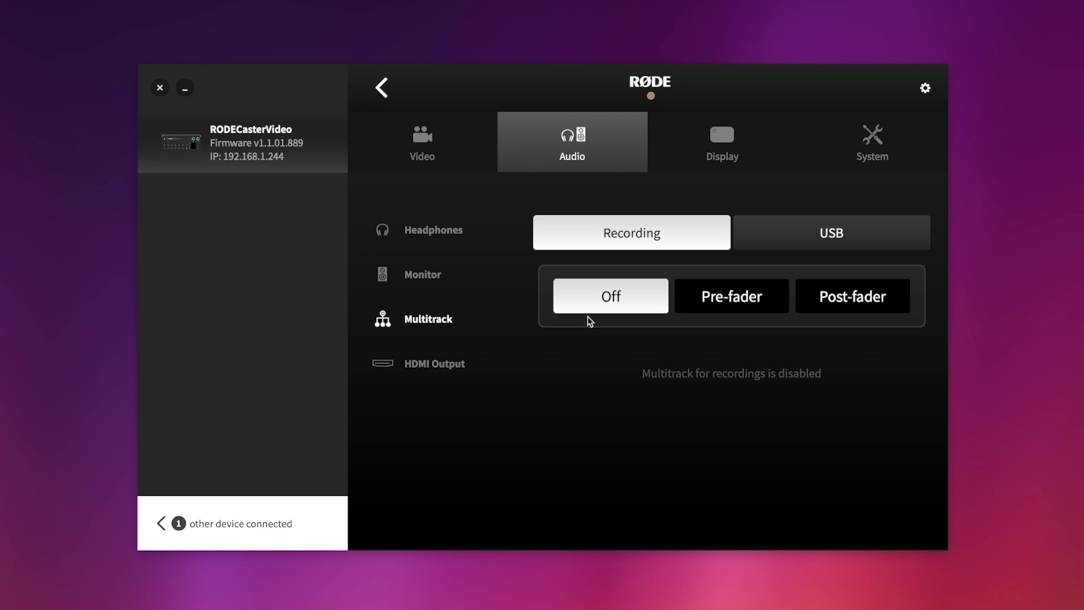
mouse_move(430, 327)
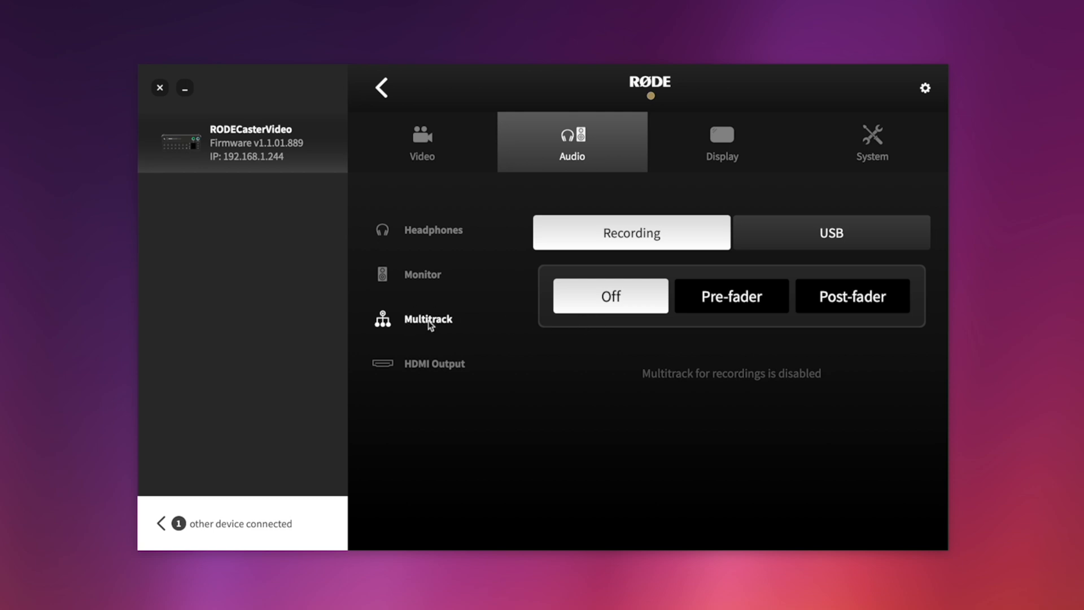
mouse_move(418, 353)
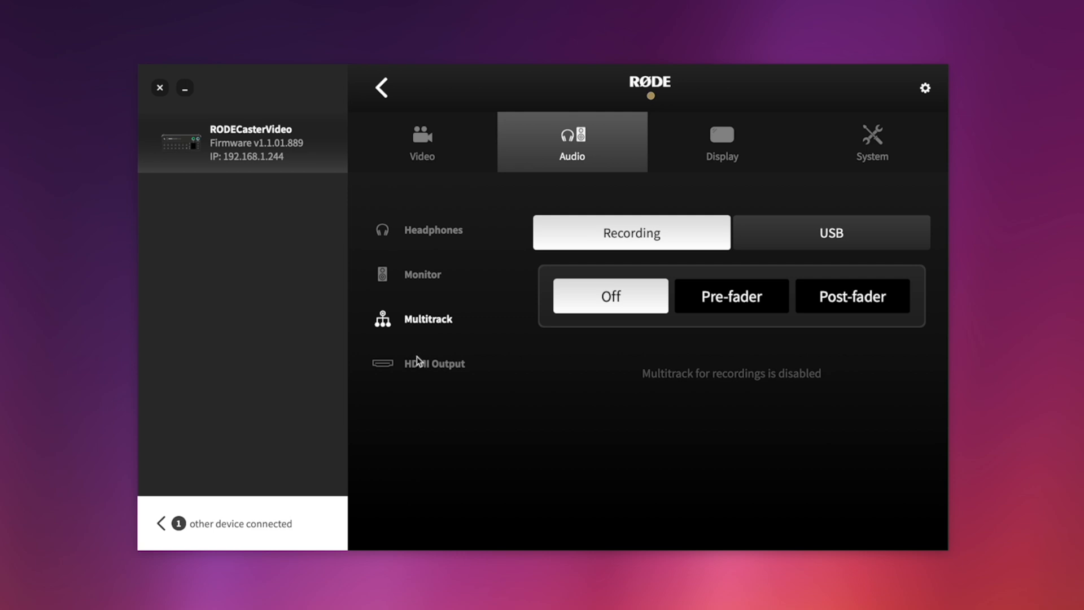
left_click(434, 363)
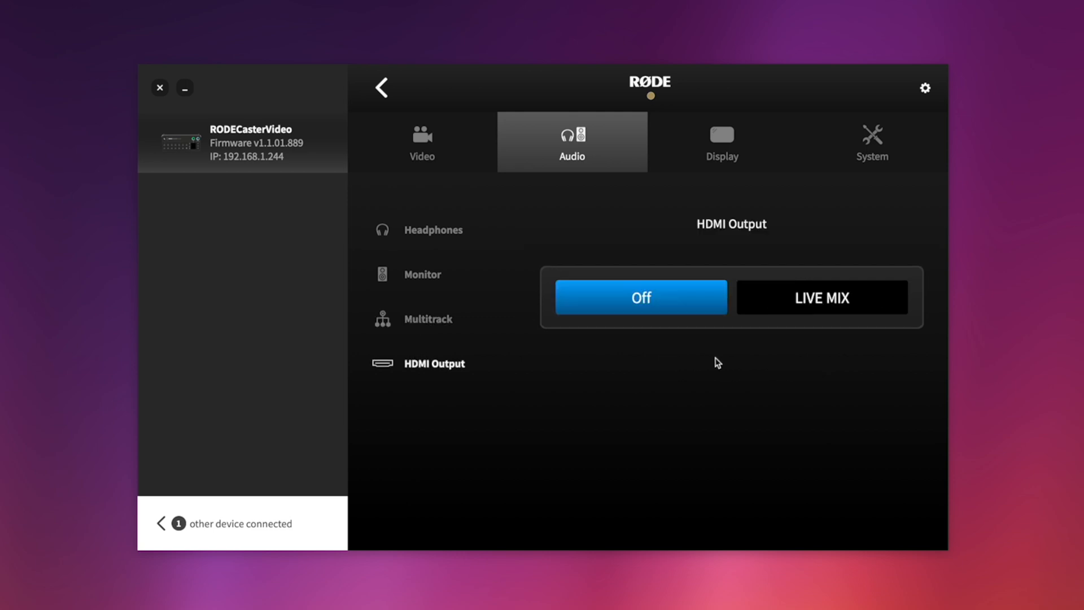
left_click(822, 297)
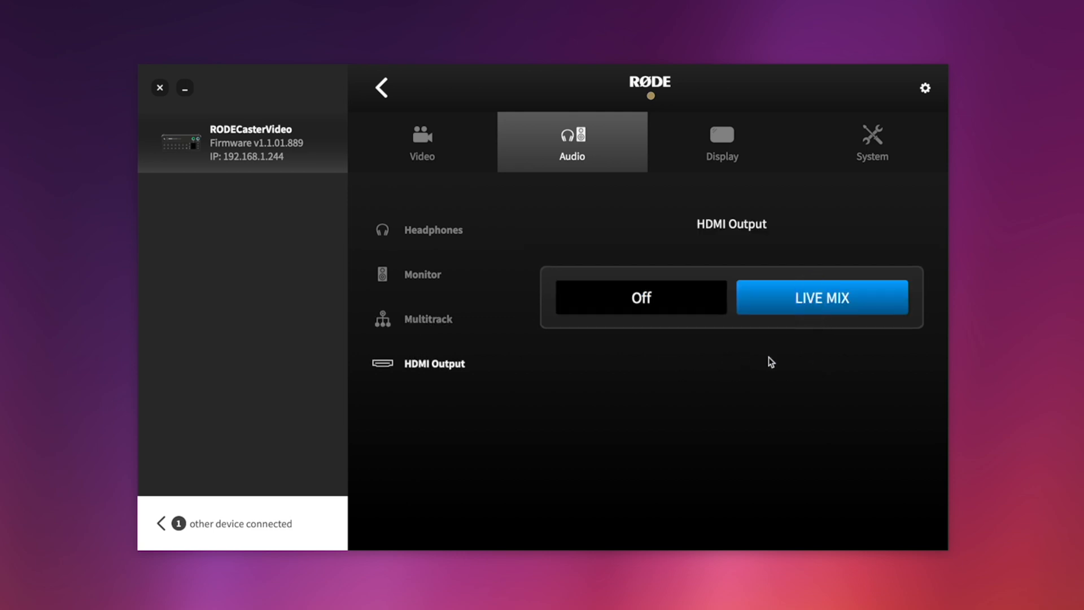
left_click(872, 141)
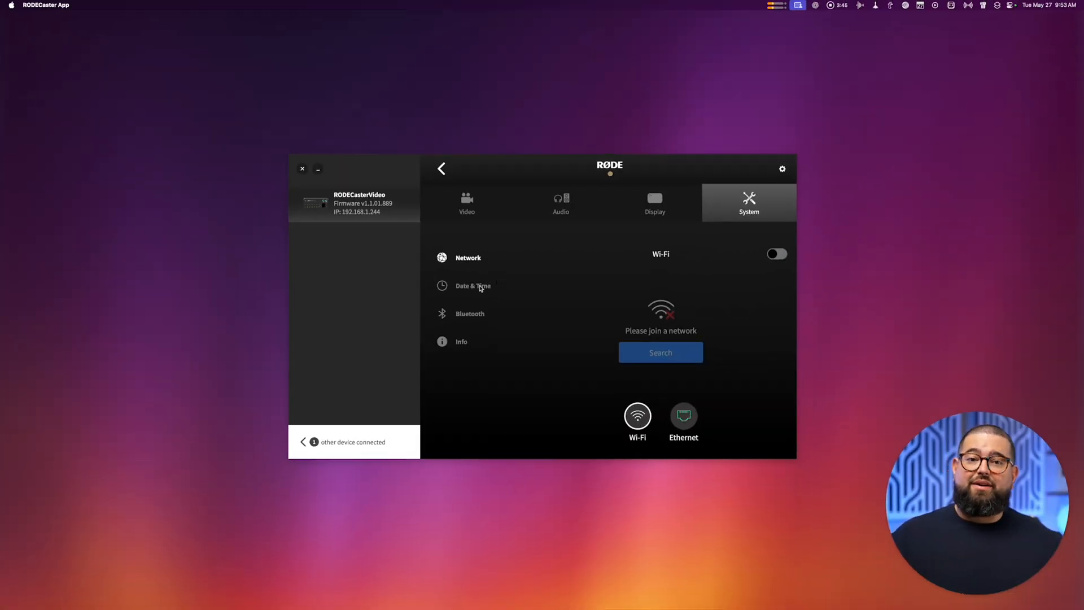
- Look over a settings page and the empty Stream Profiles form, returning to the dashboard
left_click(469, 313)
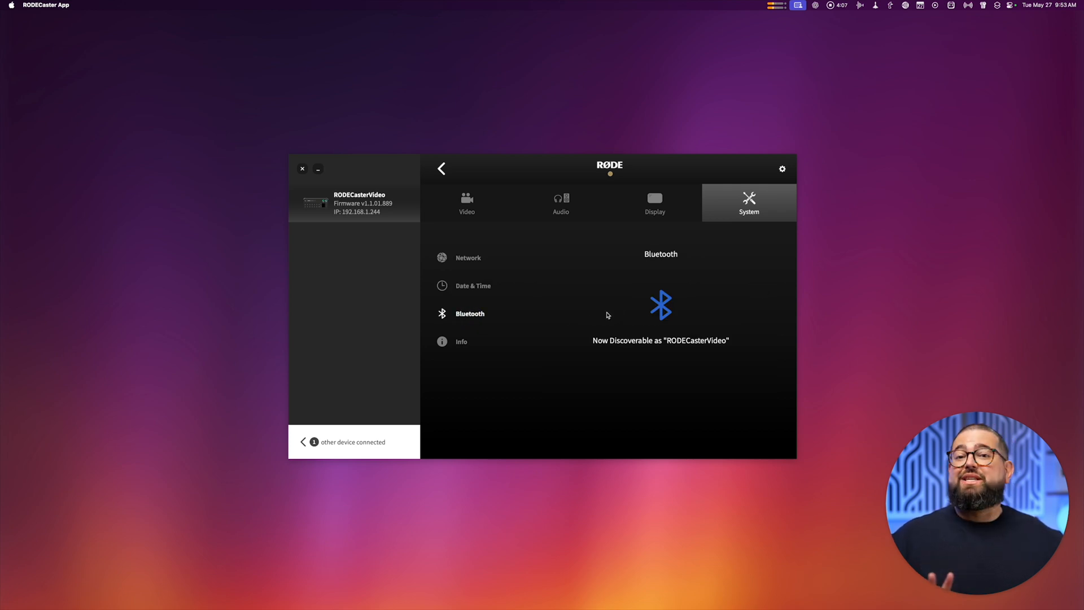
mouse_move(604, 315)
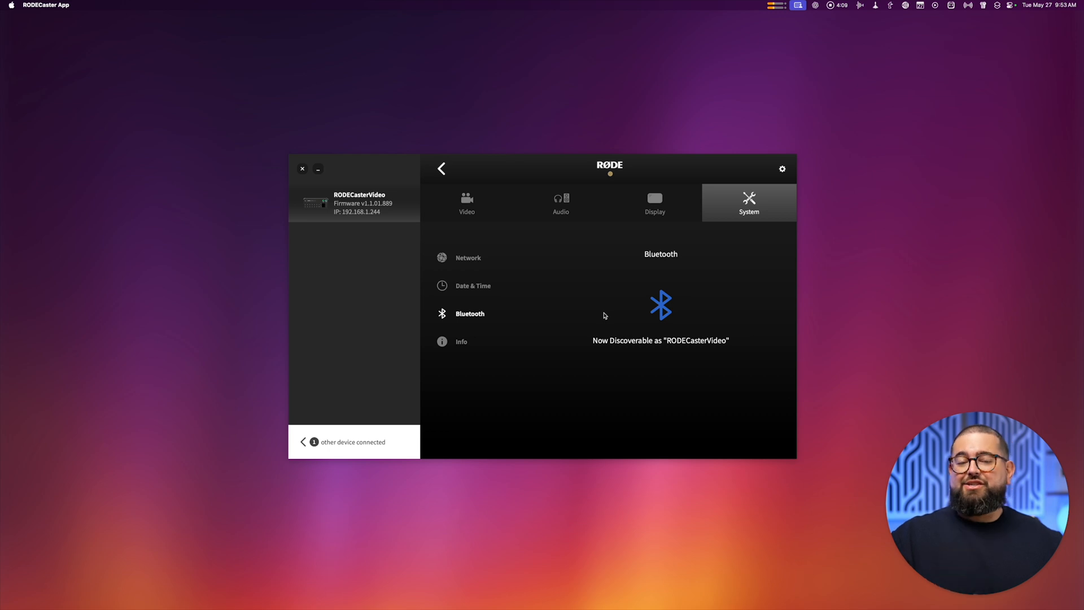
left_click(442, 169)
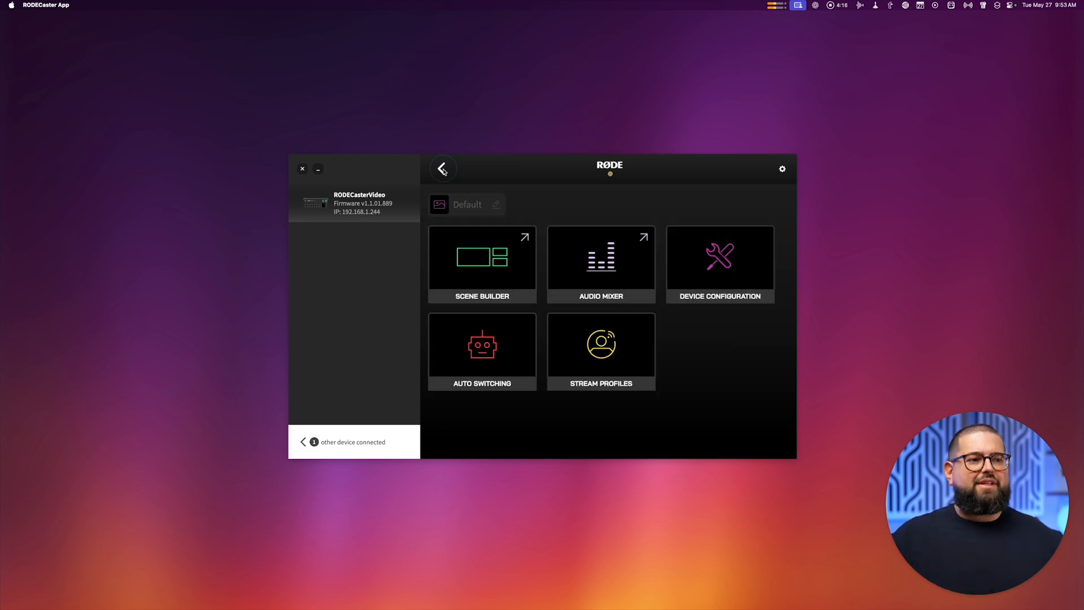
left_click(601, 344)
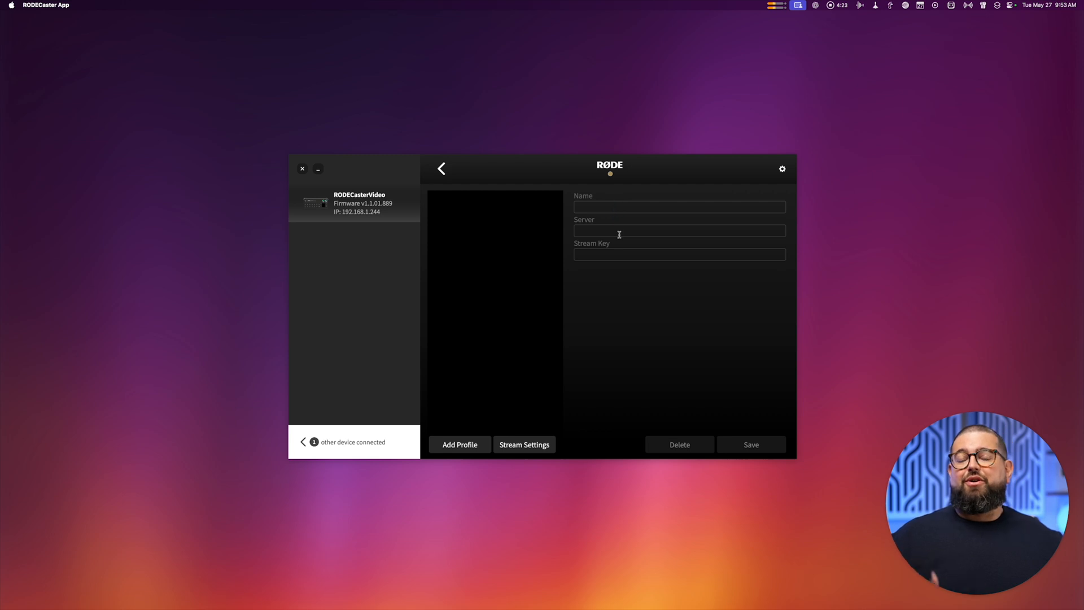
mouse_move(470, 174)
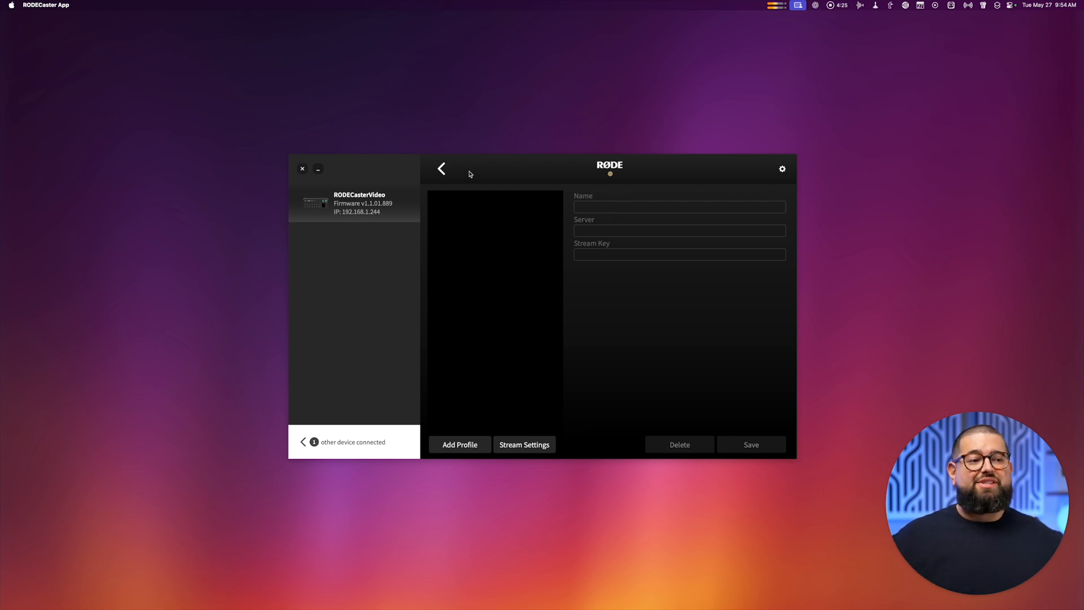
left_click(440, 168)
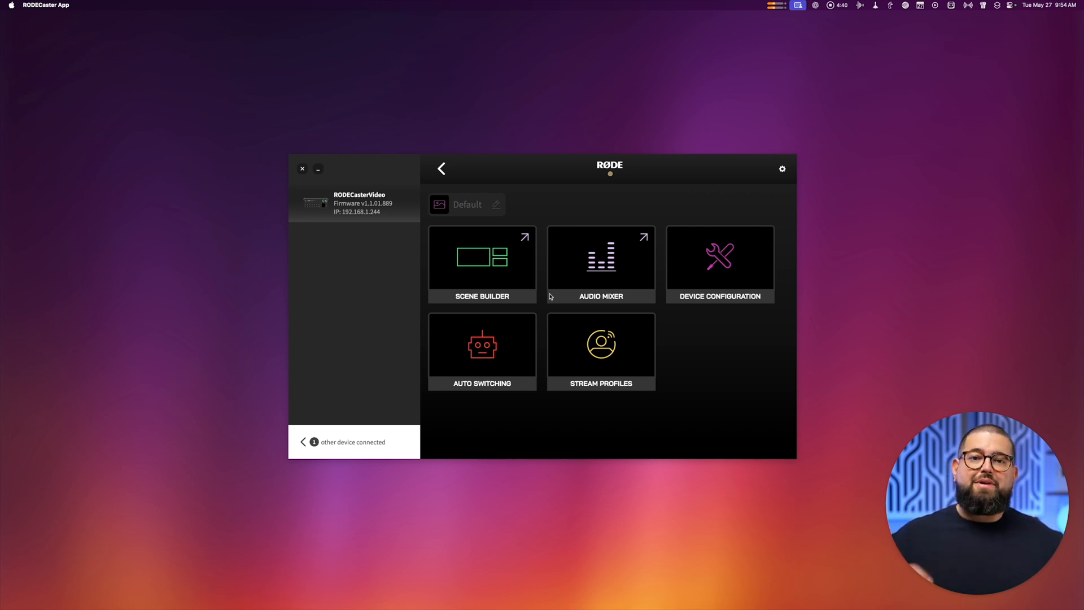
left_click(481, 350)
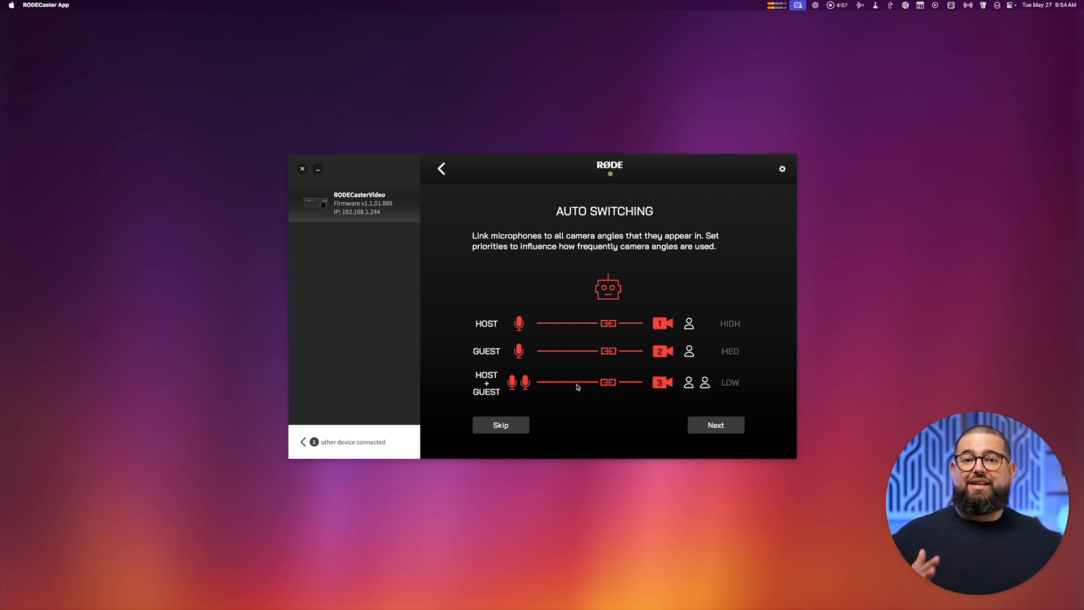
mouse_move(703, 392)
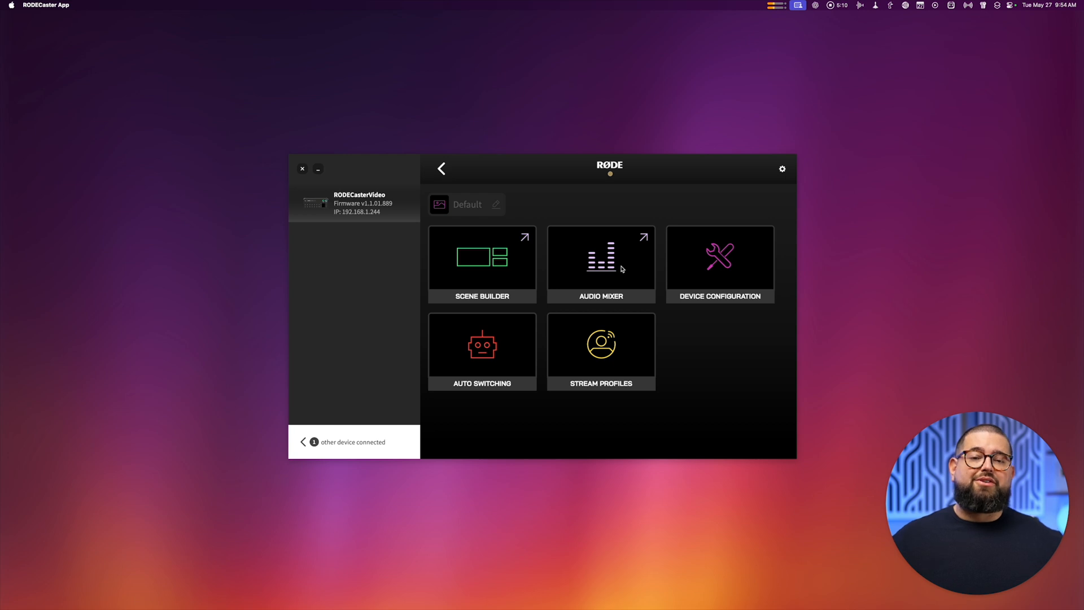
- Open the Audio Mixer, dismiss the 5-frame Audio Delay panel, and list mix outputs
left_click(600, 262)
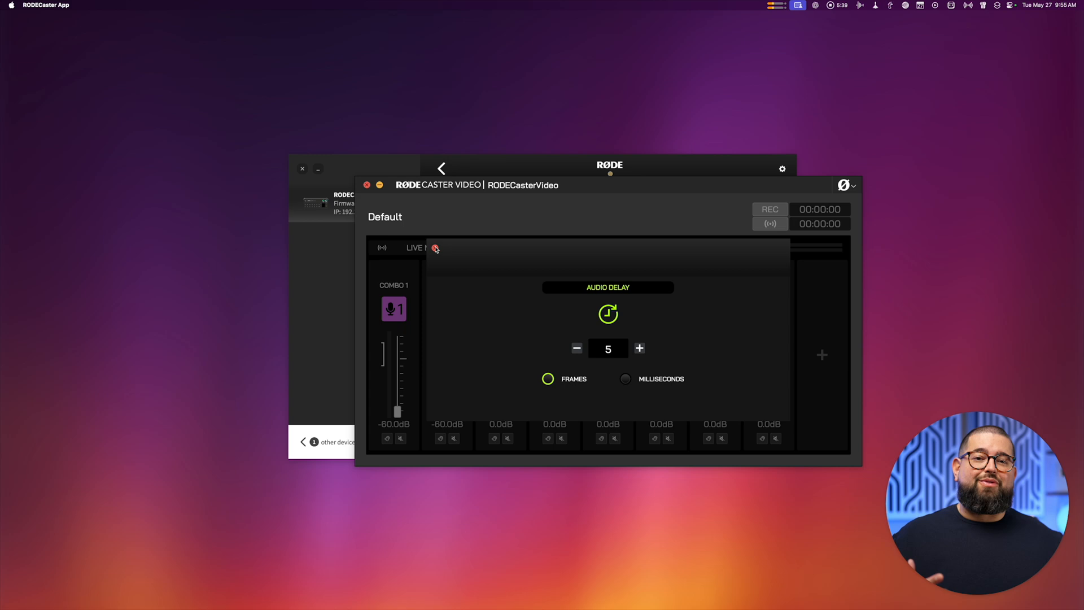
left_click(435, 248)
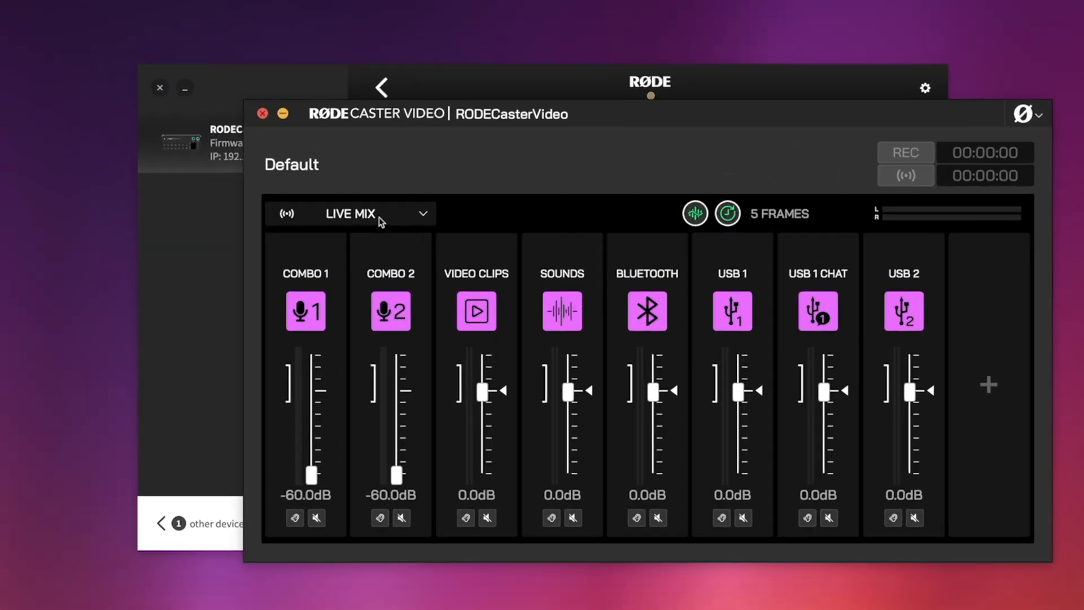
left_click(366, 214)
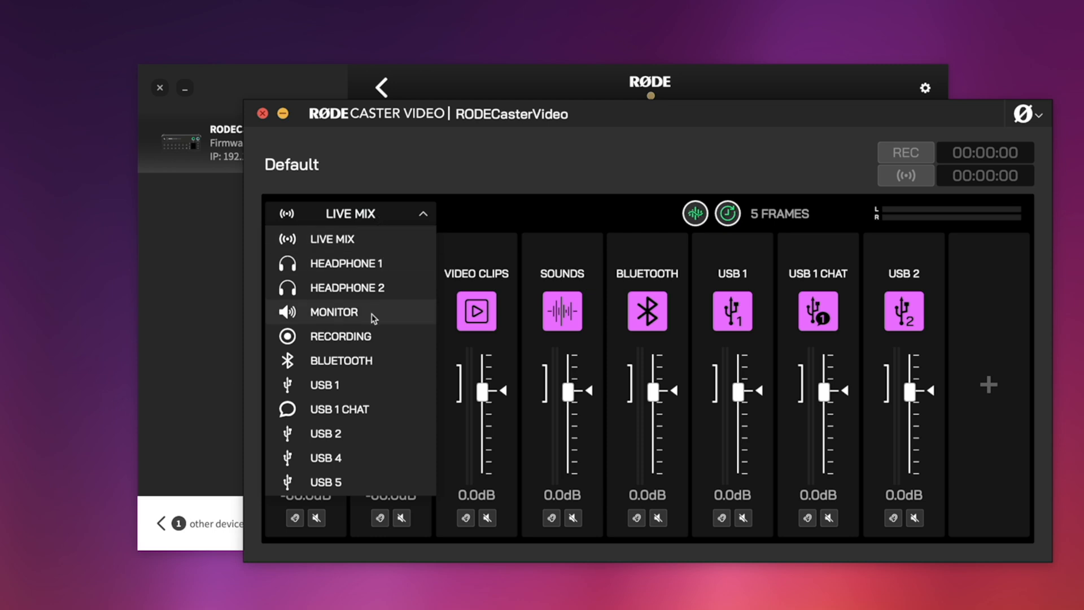
mouse_move(359, 387)
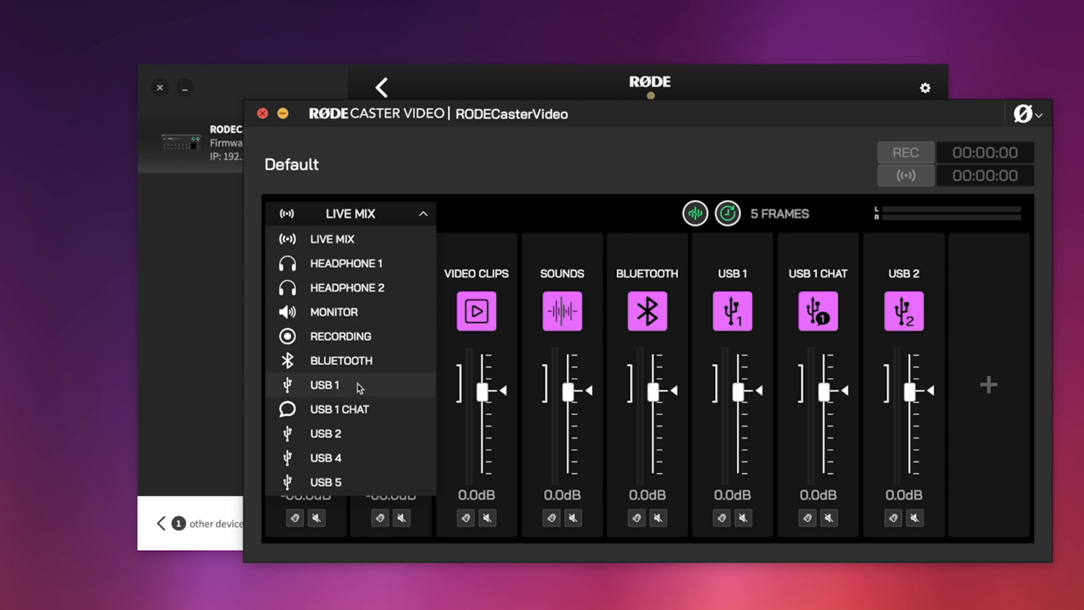
mouse_move(363, 277)
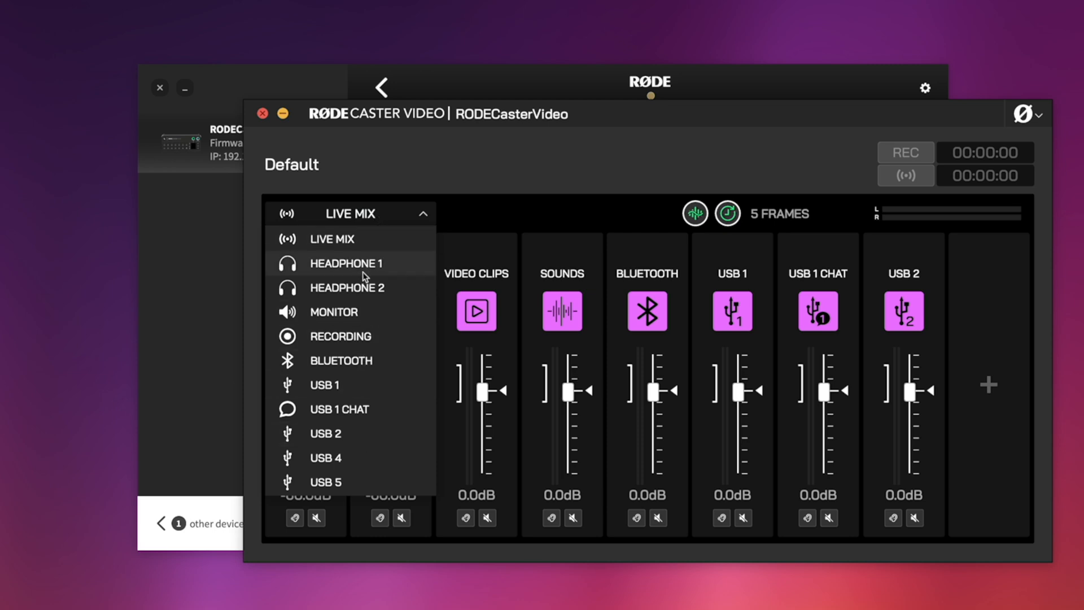
mouse_move(350, 316)
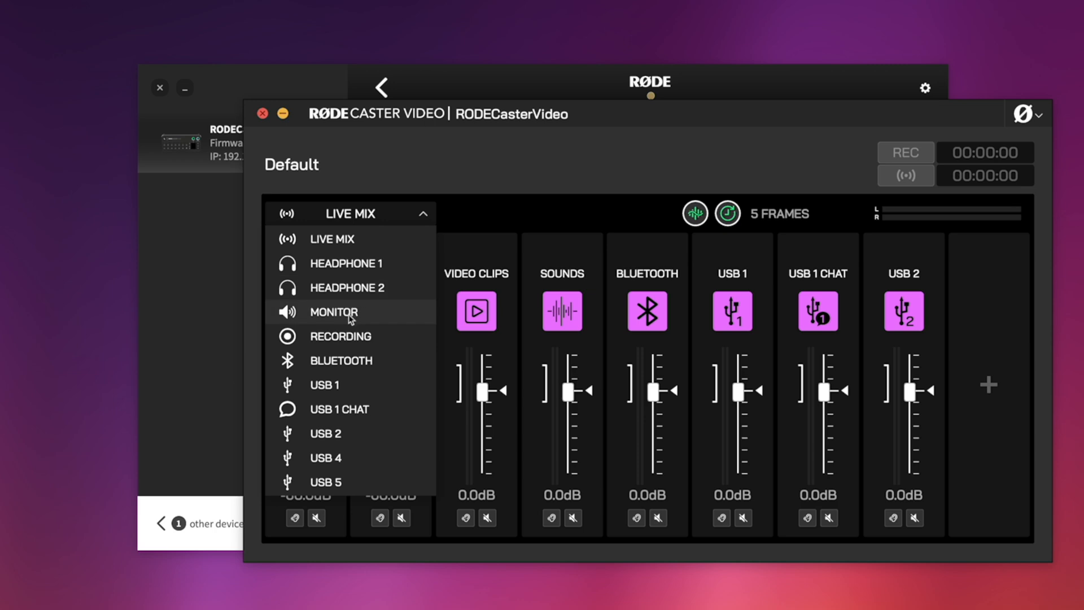
- Mix USB 1 with Combo 1 at 0 dB and USB 1 and USB 2 at -60 dB
left_click(324, 385)
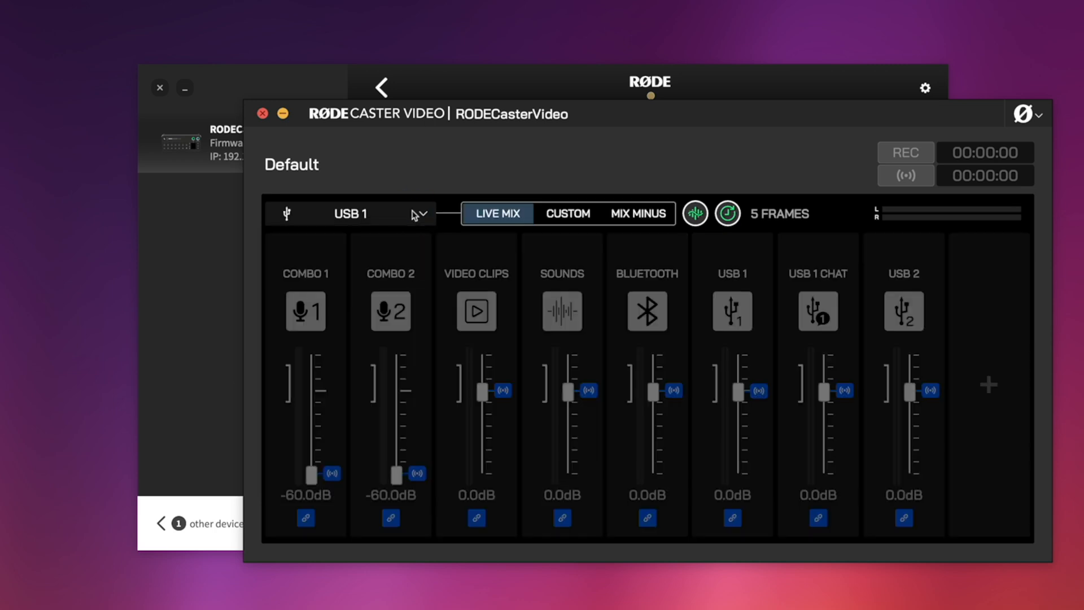
mouse_move(419, 222)
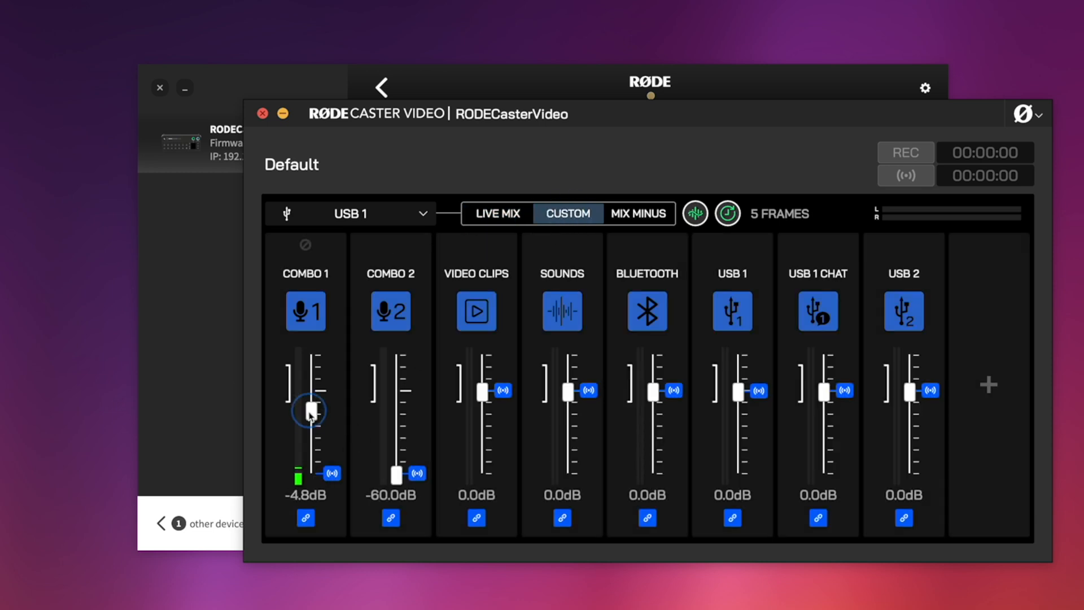
left_click_drag(308, 410, 308, 403)
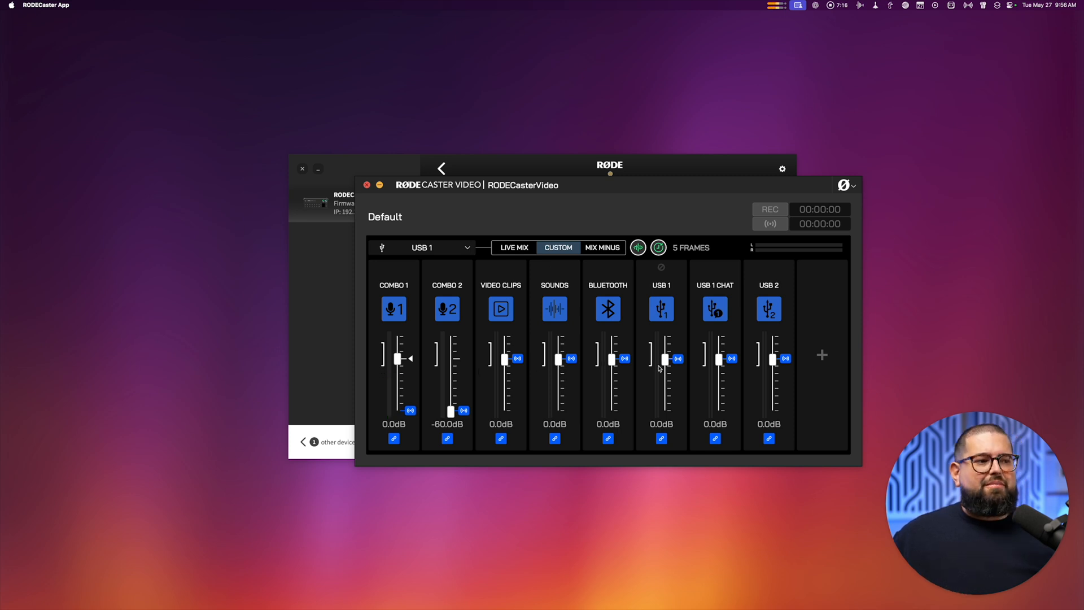
left_click_drag(665, 359, 665, 411)
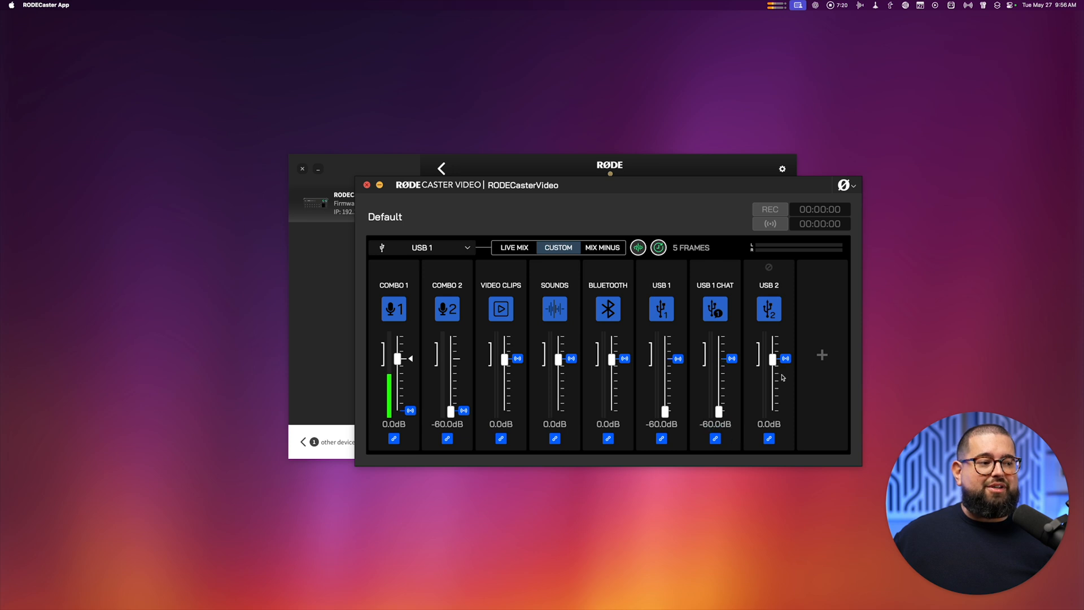
left_click_drag(769, 358, 769, 411)
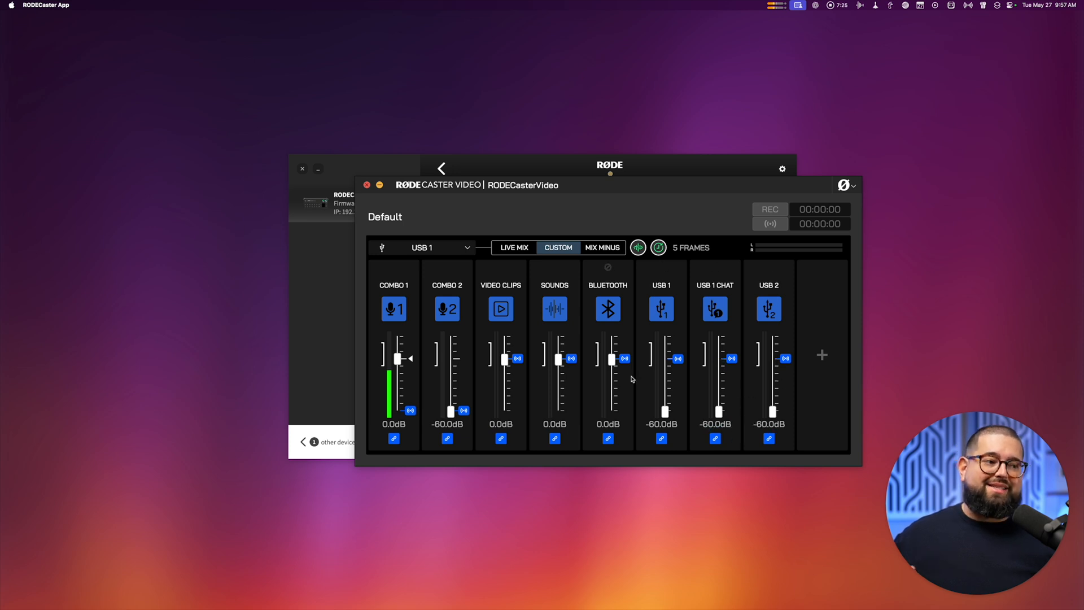
mouse_move(581, 299)
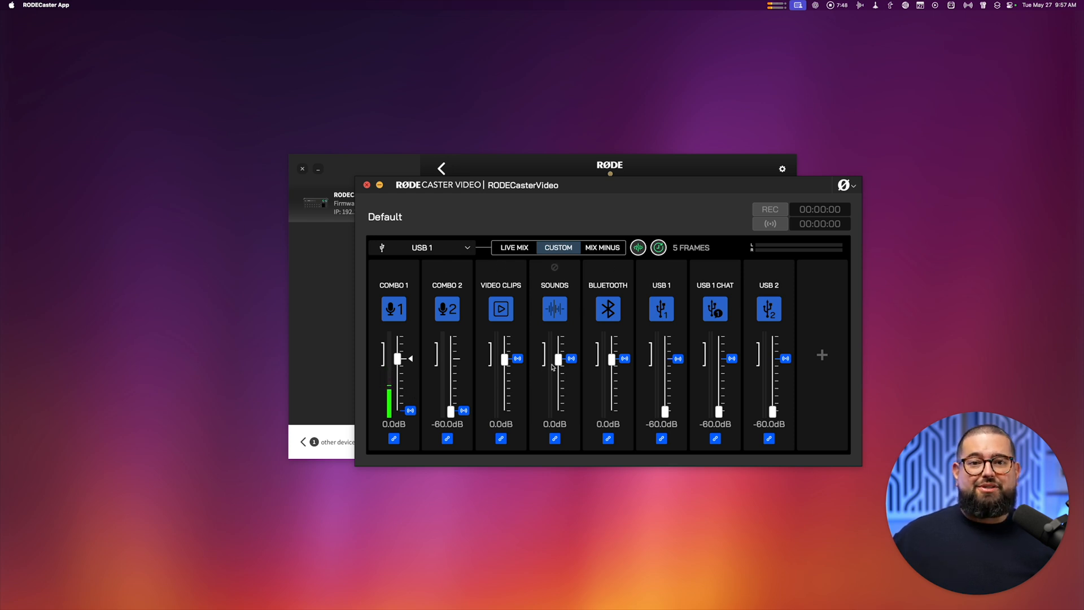
- Close the mixer, open Scene Builder, and cut to cameras 3, 4, then 1
left_click(441, 168)
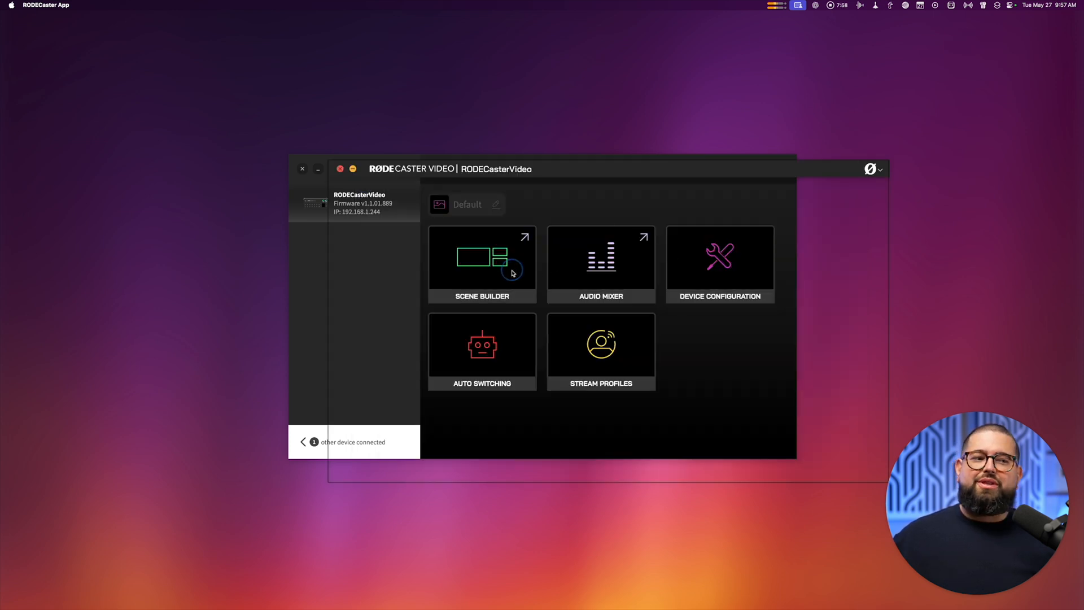
left_click(482, 263)
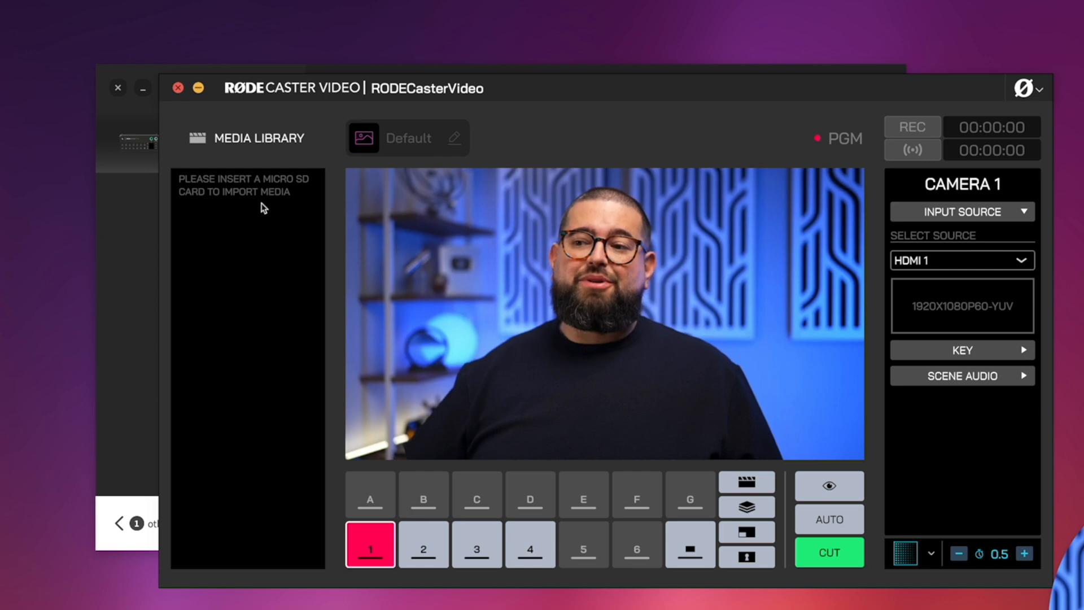
mouse_move(264, 222)
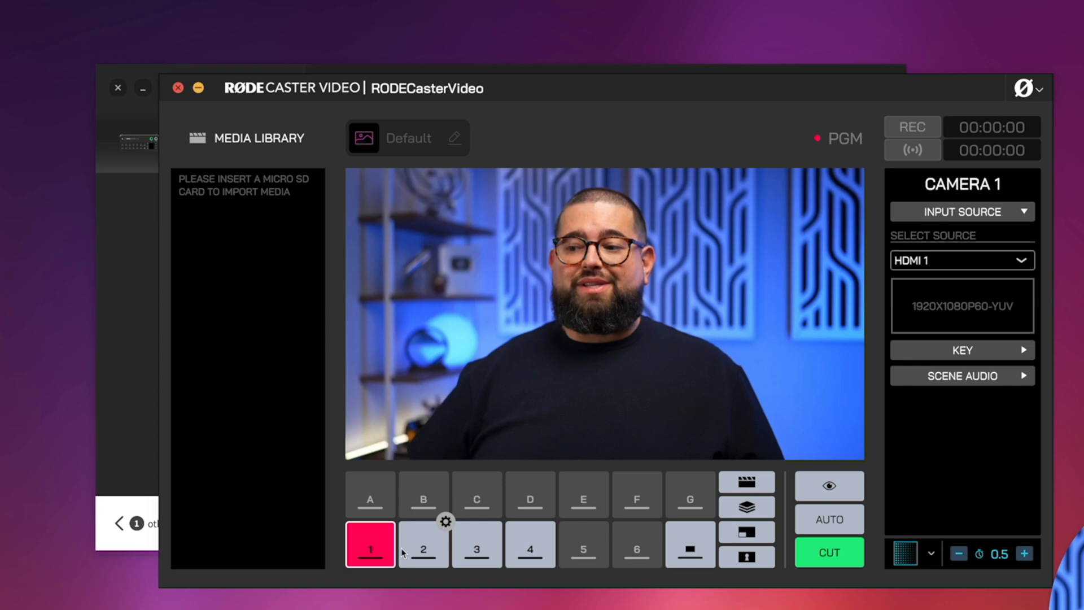
left_click(478, 549)
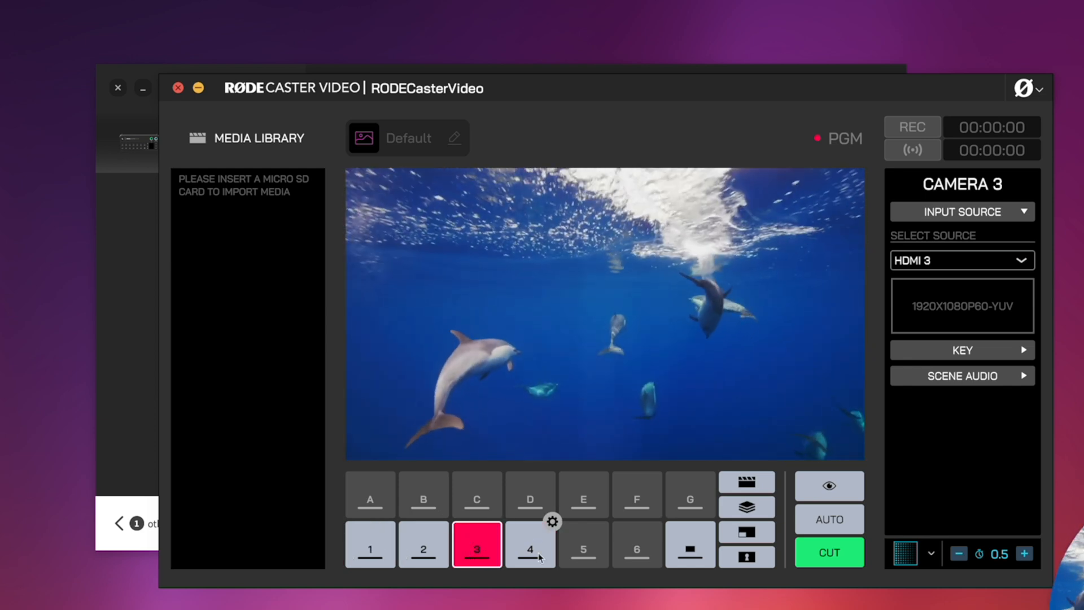
left_click(531, 550)
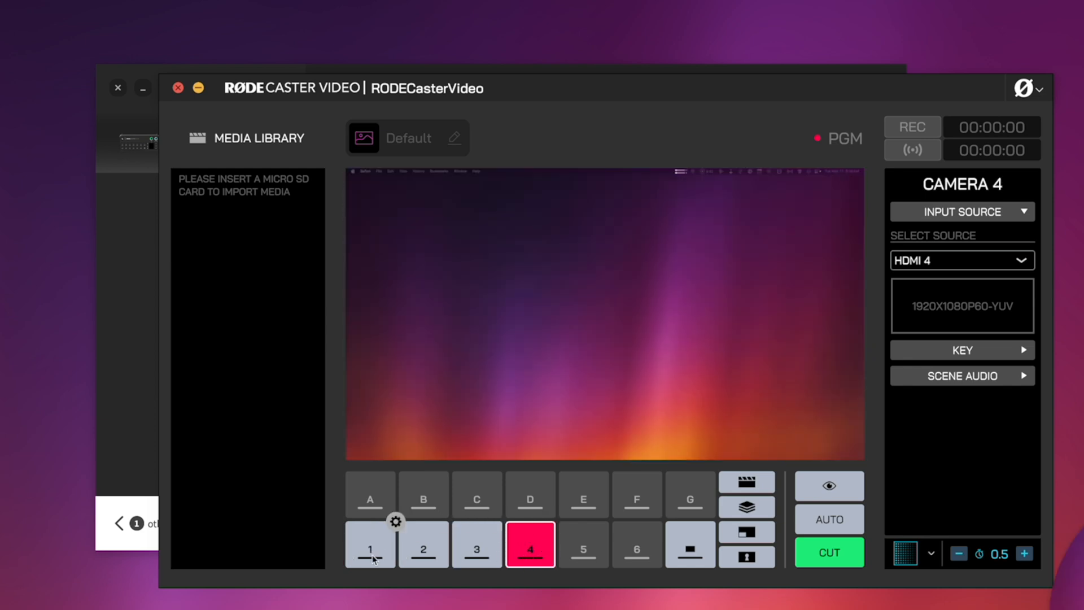
left_click(374, 551)
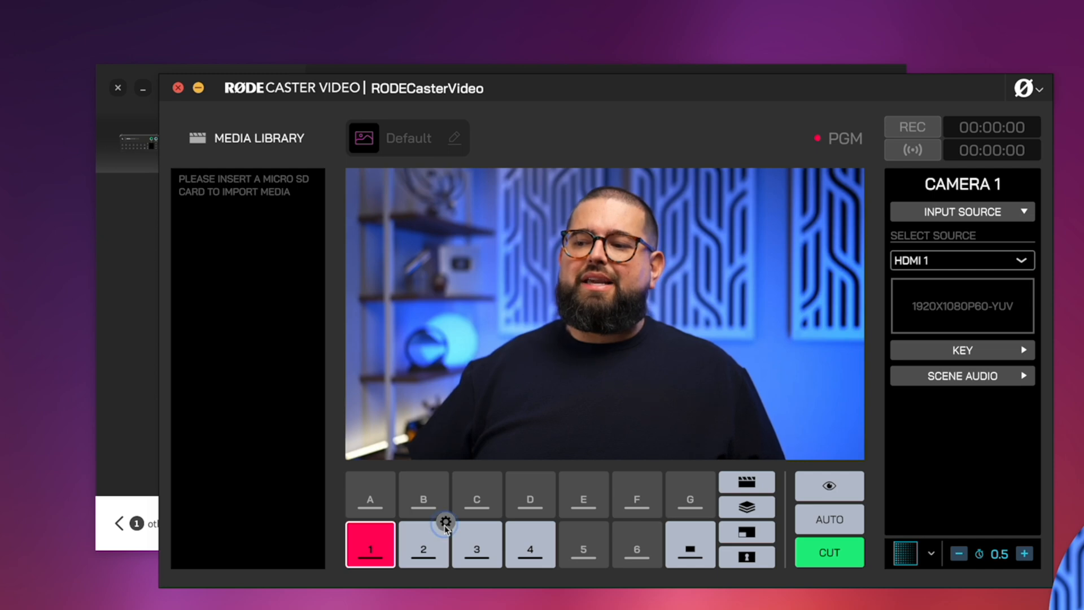
left_click(424, 550)
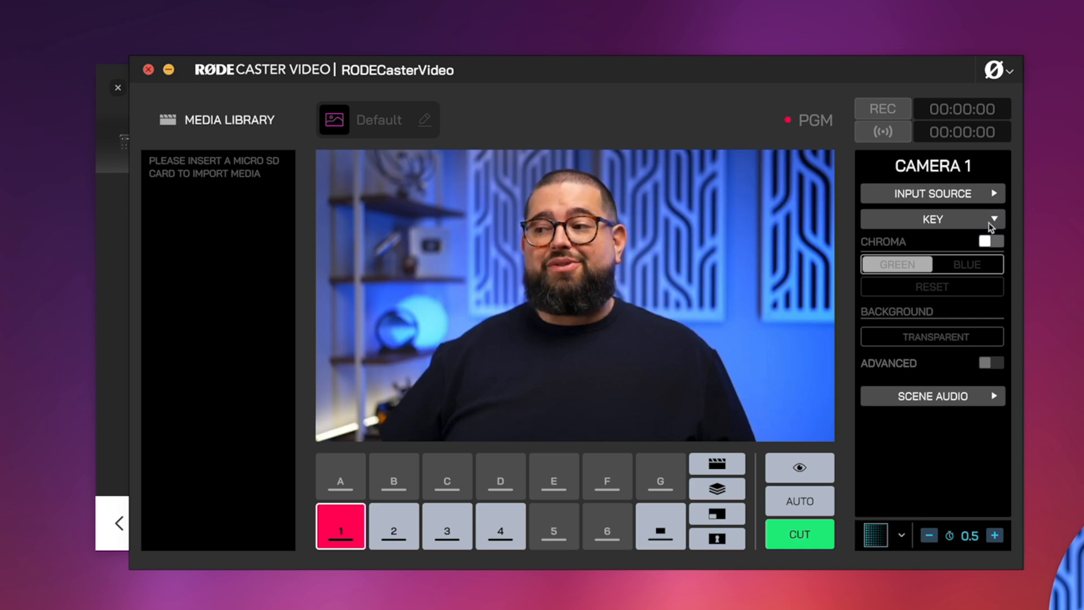
left_click(932, 219)
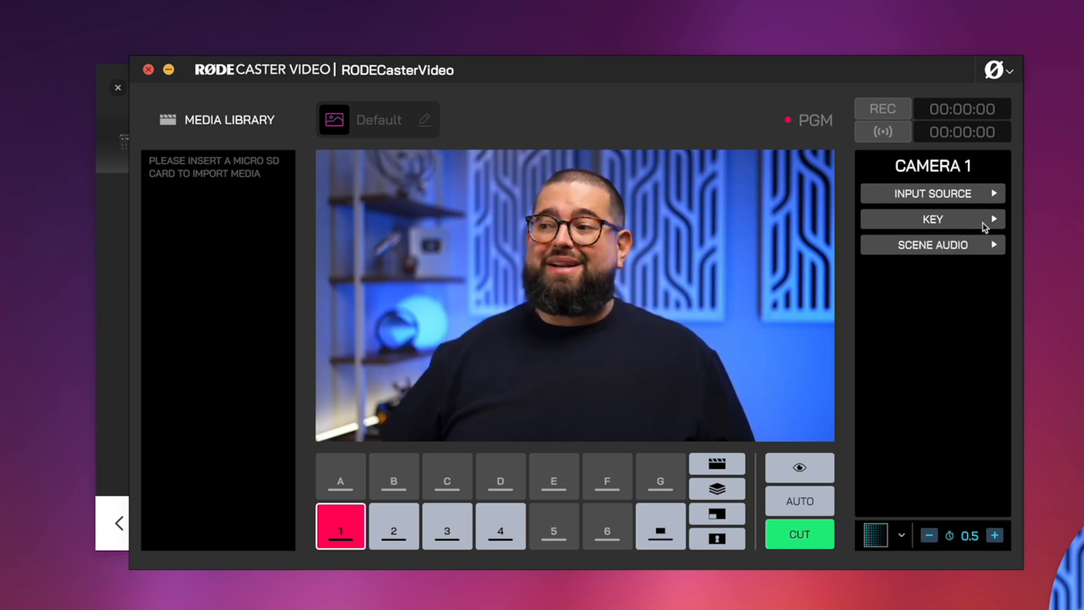
left_click(932, 193)
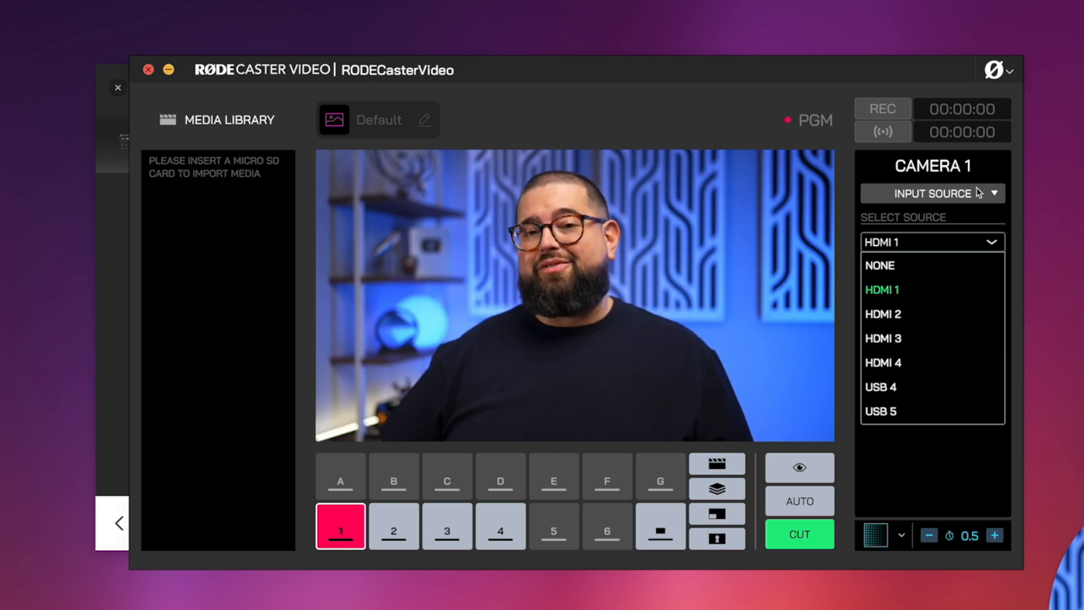
left_click(932, 193)
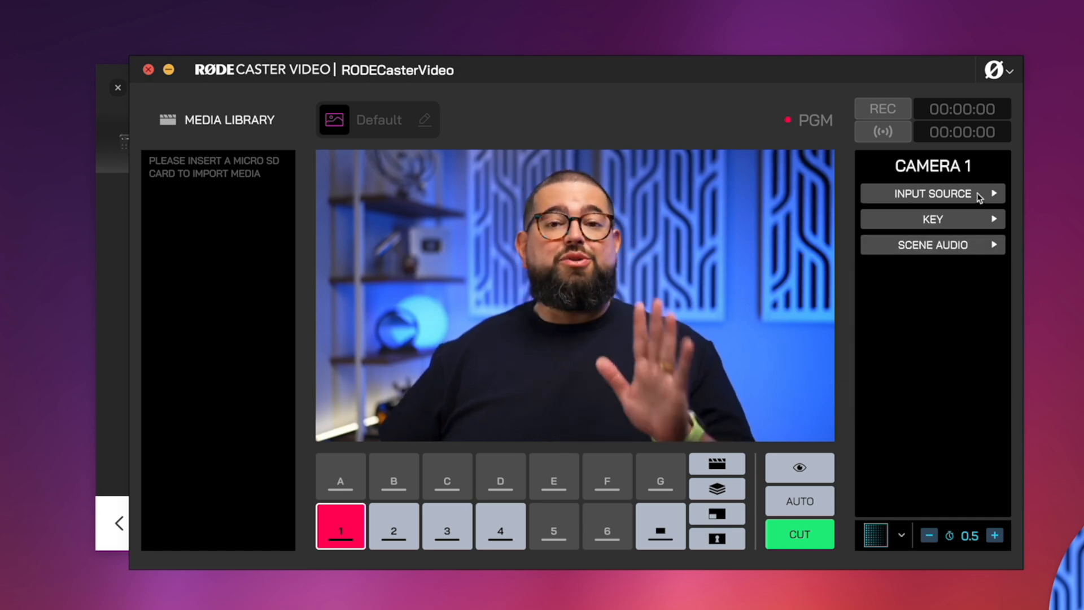
- Make camera 5 live and set its source to USB 5 at 1920x1080p30
left_click(554, 534)
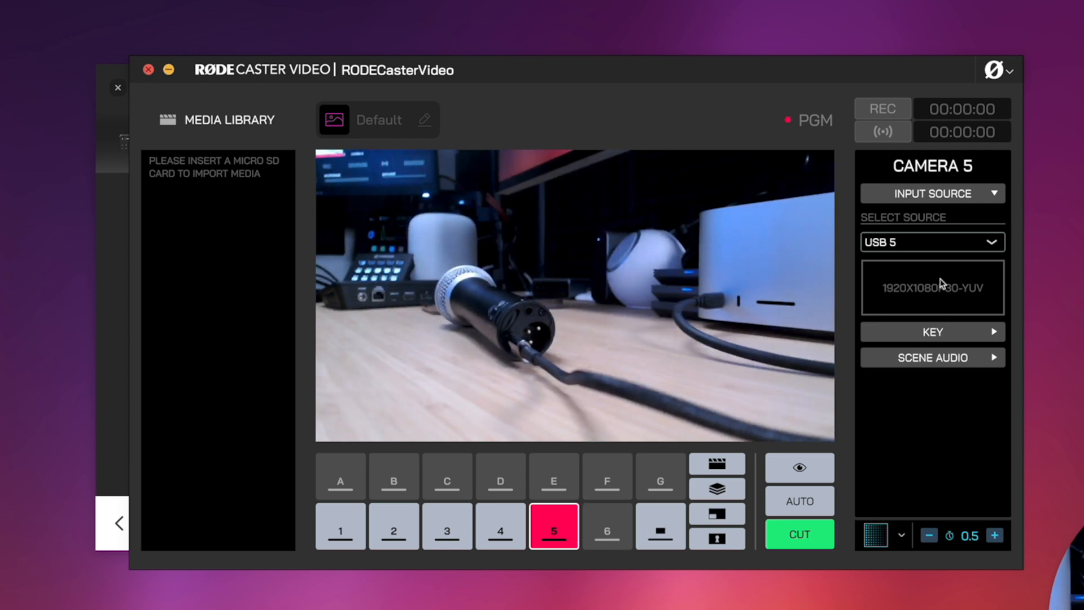
left_click(932, 241)
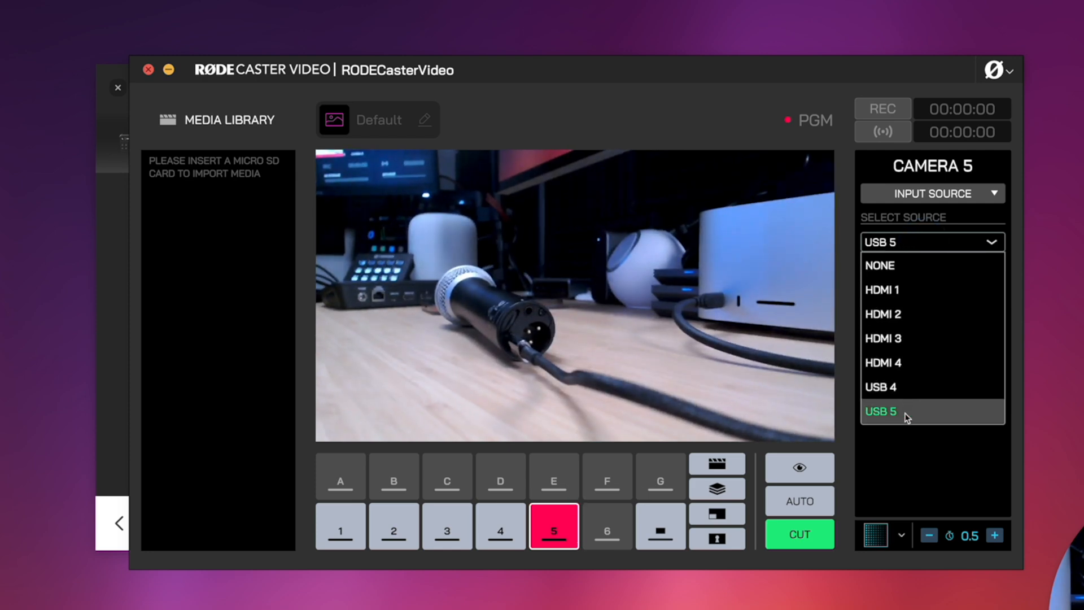
left_click(880, 412)
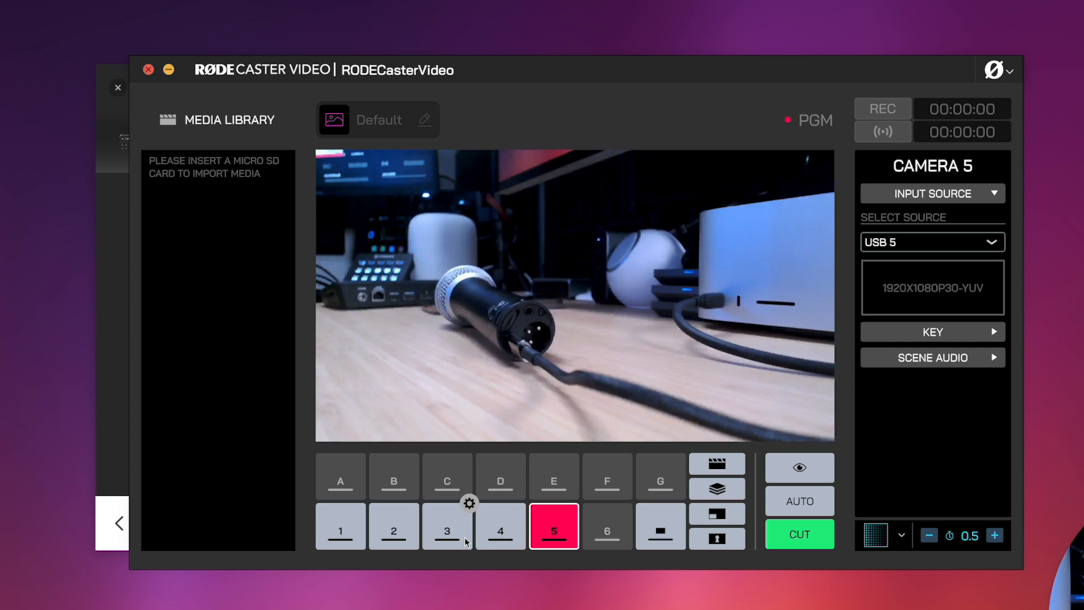
- Cut live between cameras 3, 2 and 5, then bring scene A on air
left_click(445, 532)
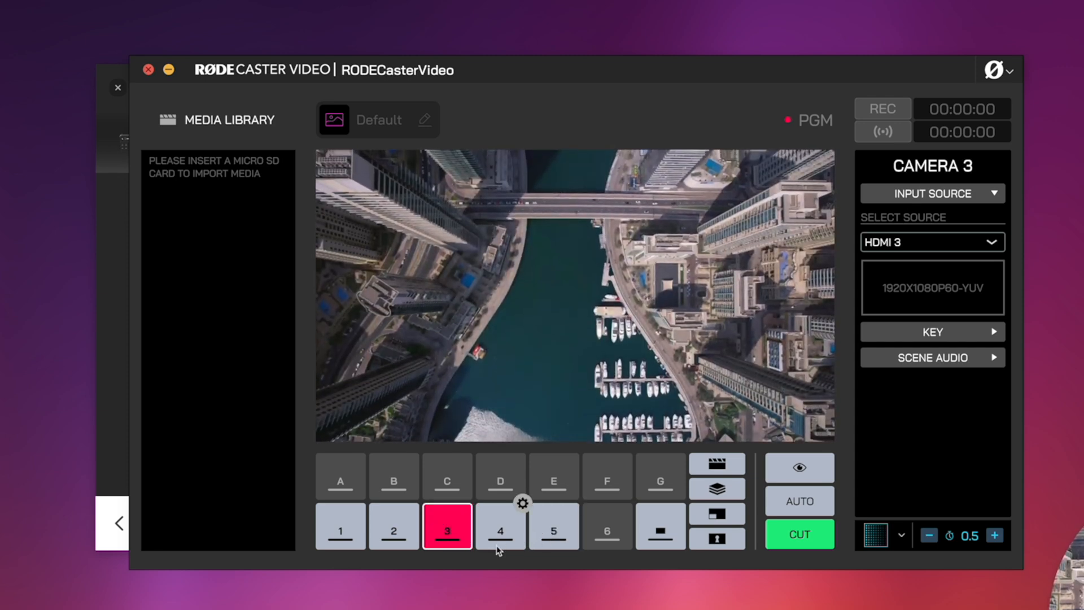
left_click(394, 529)
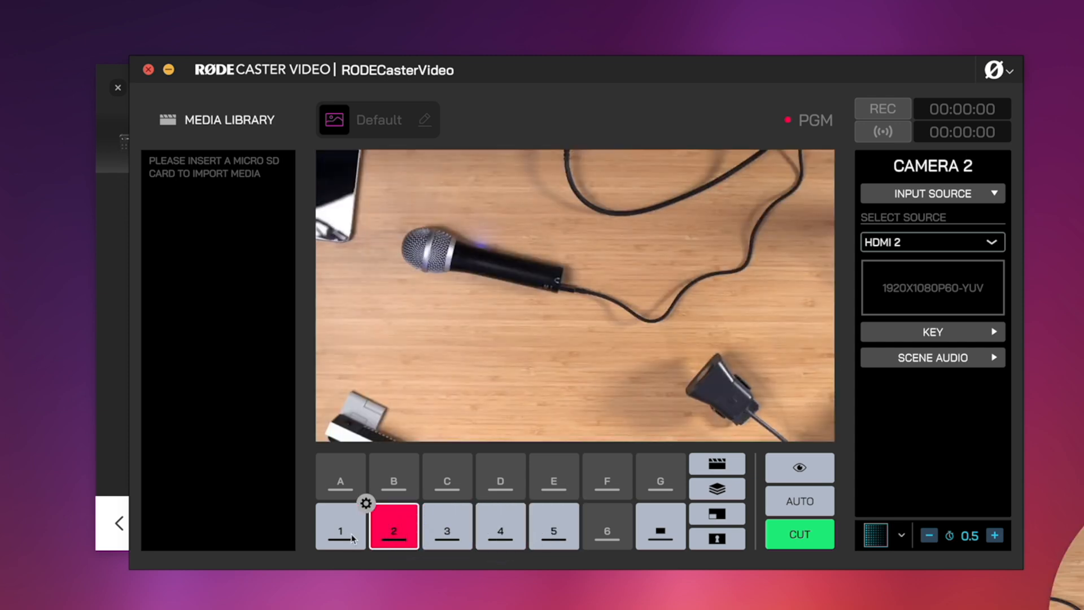
left_click(554, 534)
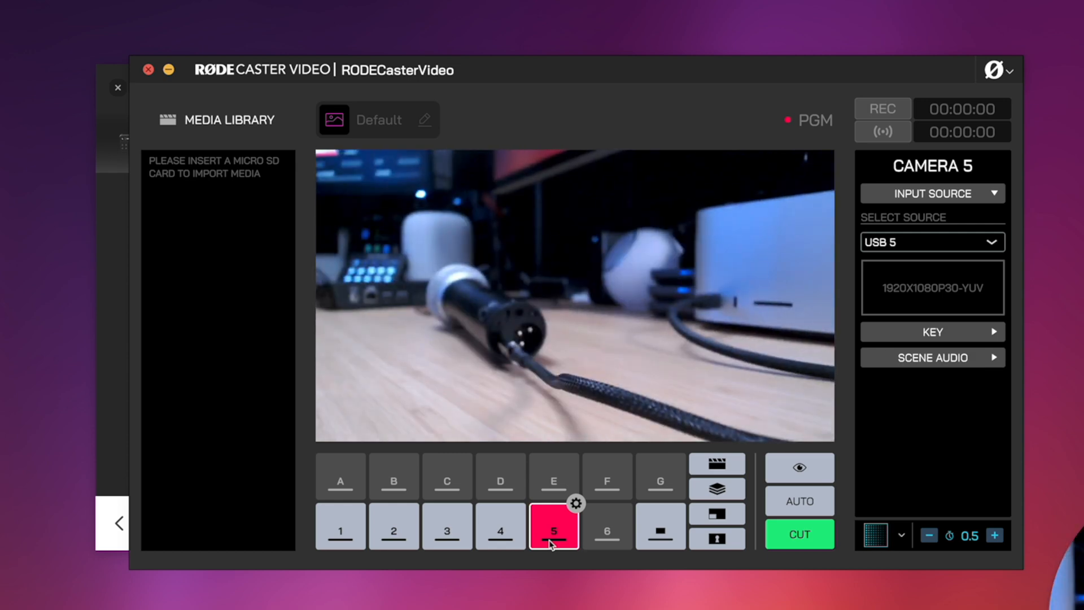
left_click(342, 530)
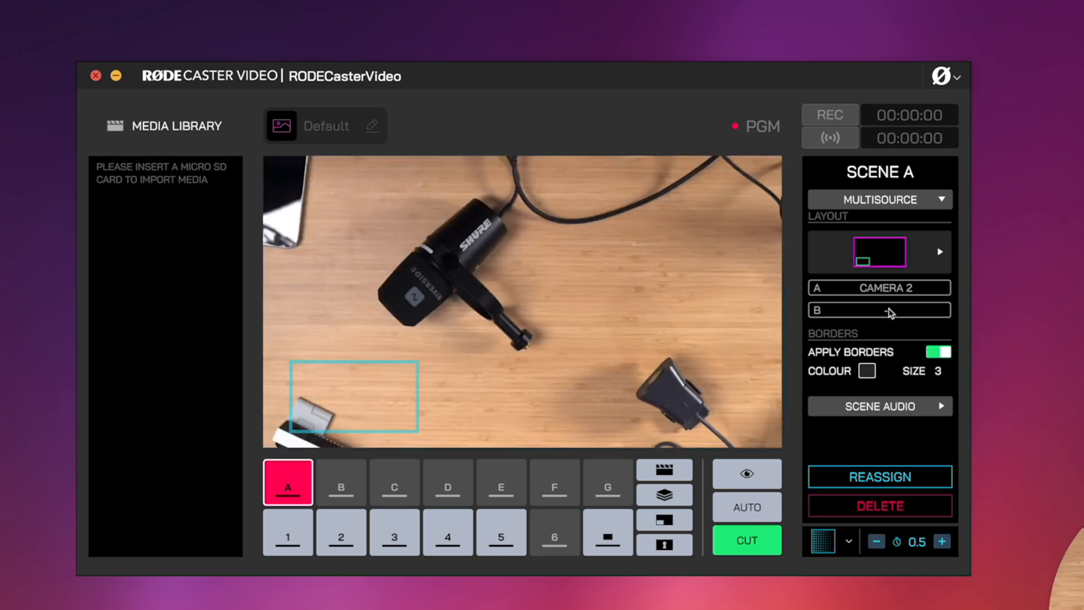
- Put Camera 1 in scene A's inset slot B over Camera 2, then begin scene B
left_click(879, 310)
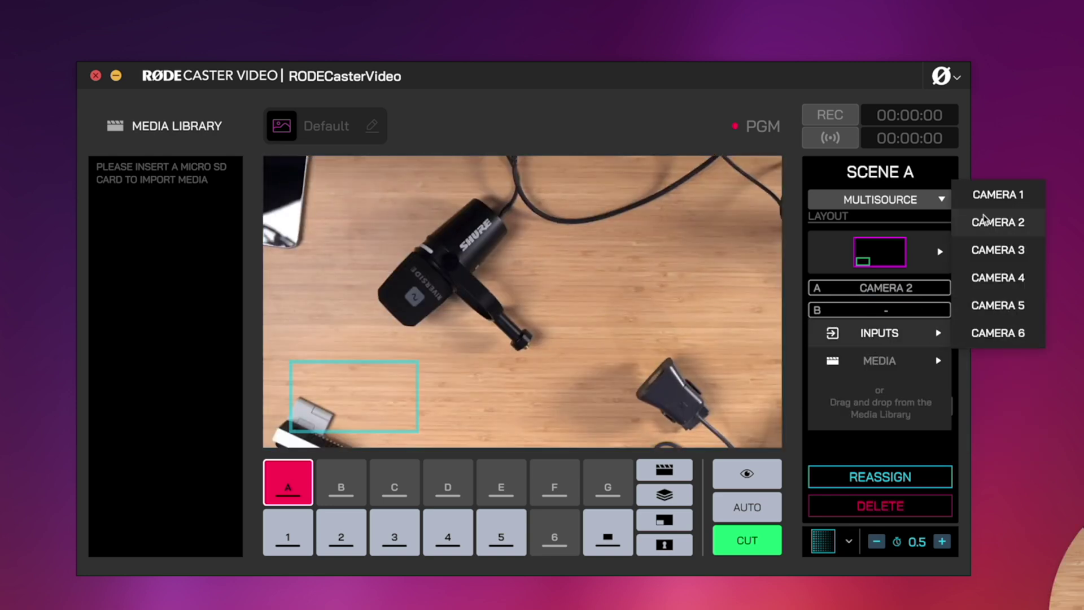
left_click(997, 221)
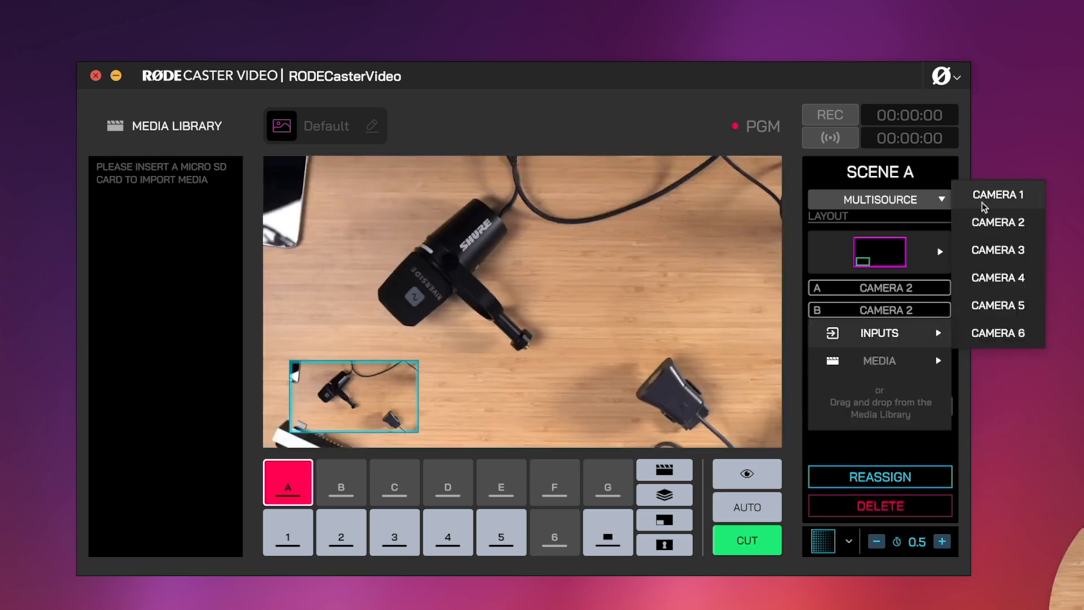
left_click(997, 194)
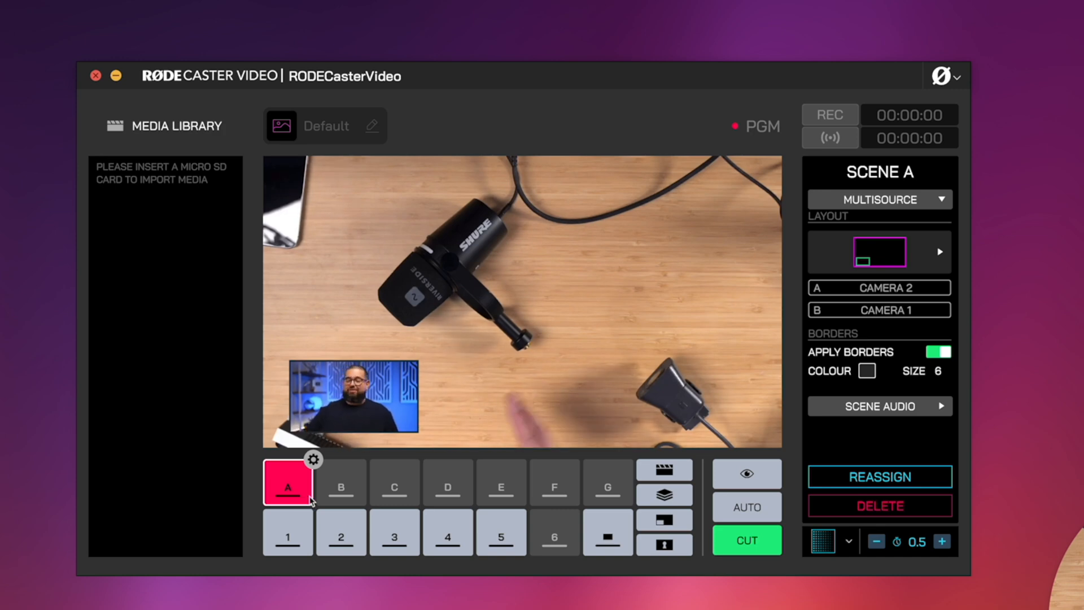
left_click(340, 485)
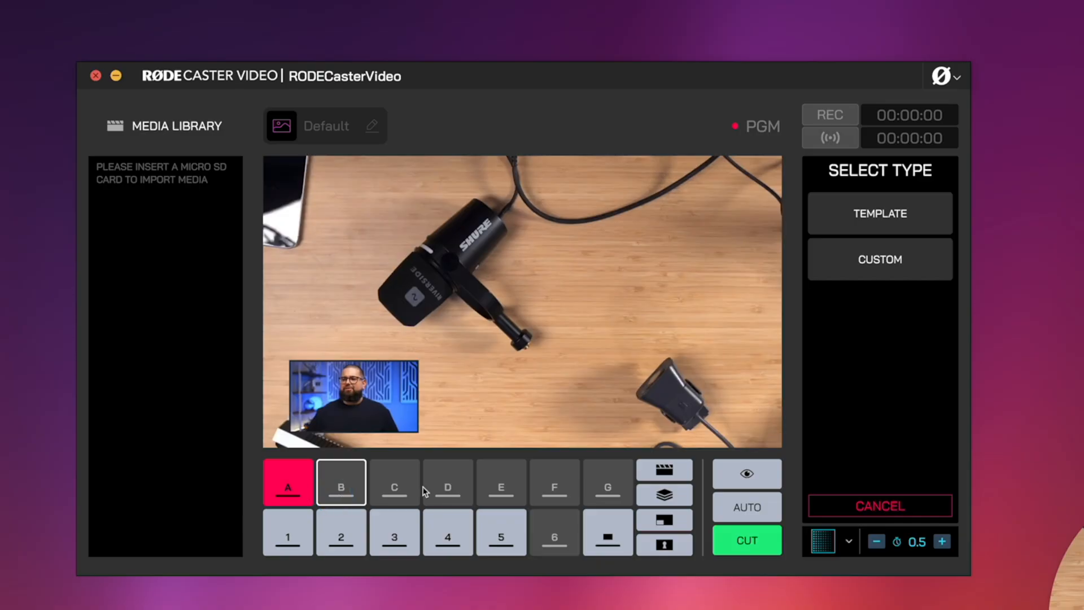
- Give scene B a side-by-side layout with Camera 1 in the left half
left_click(340, 483)
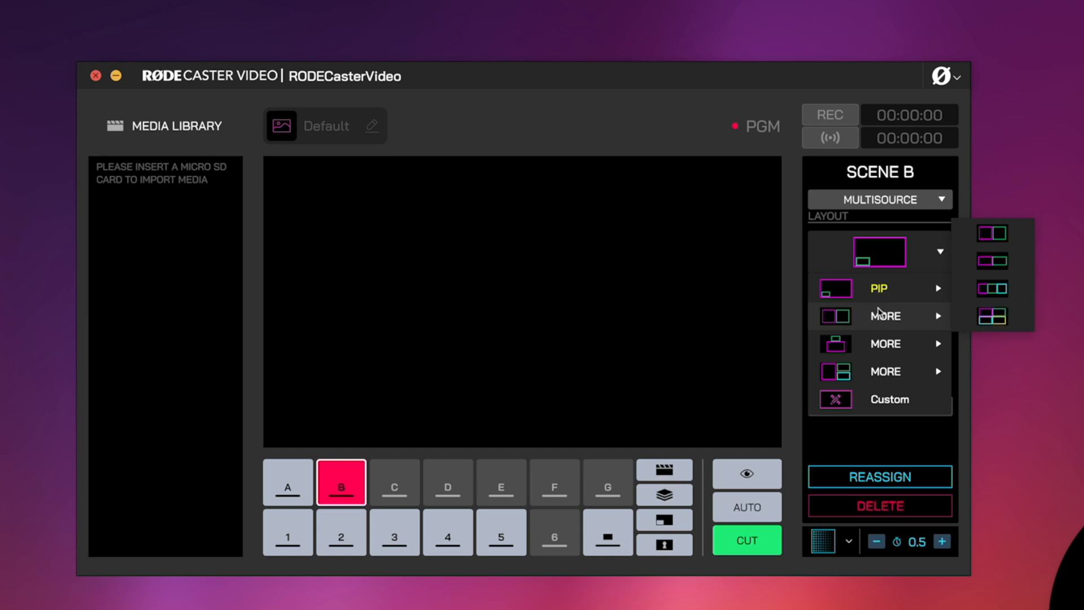
mouse_move(894, 330)
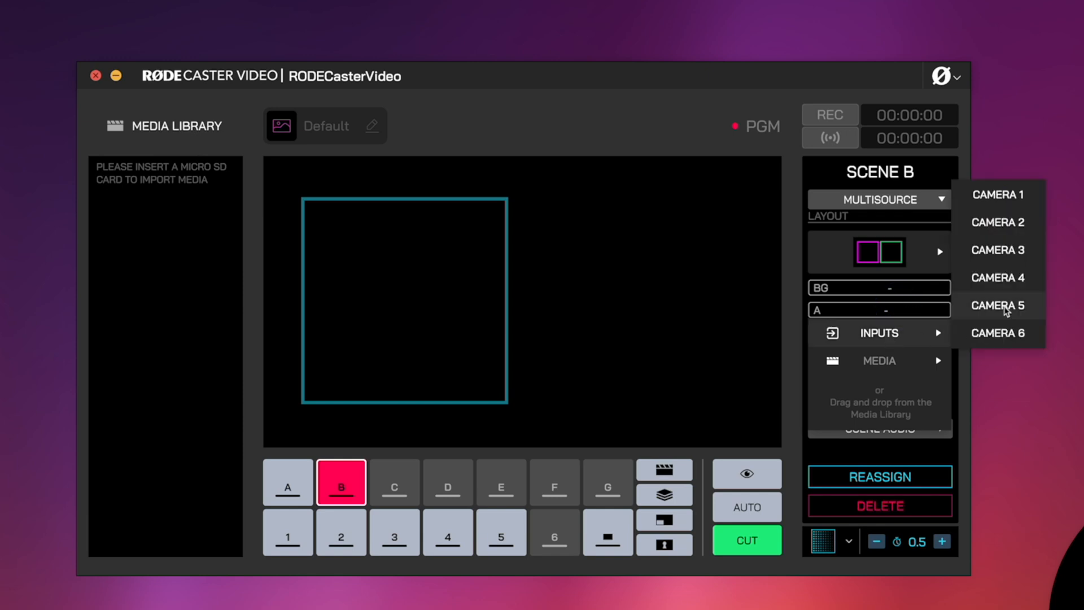
left_click(997, 195)
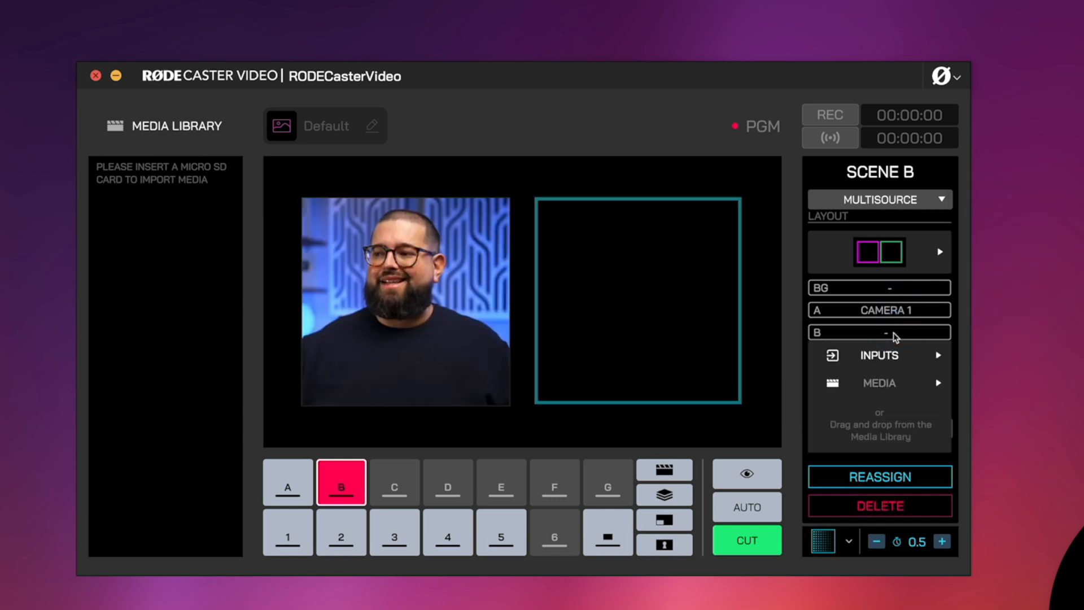
left_click(879, 332)
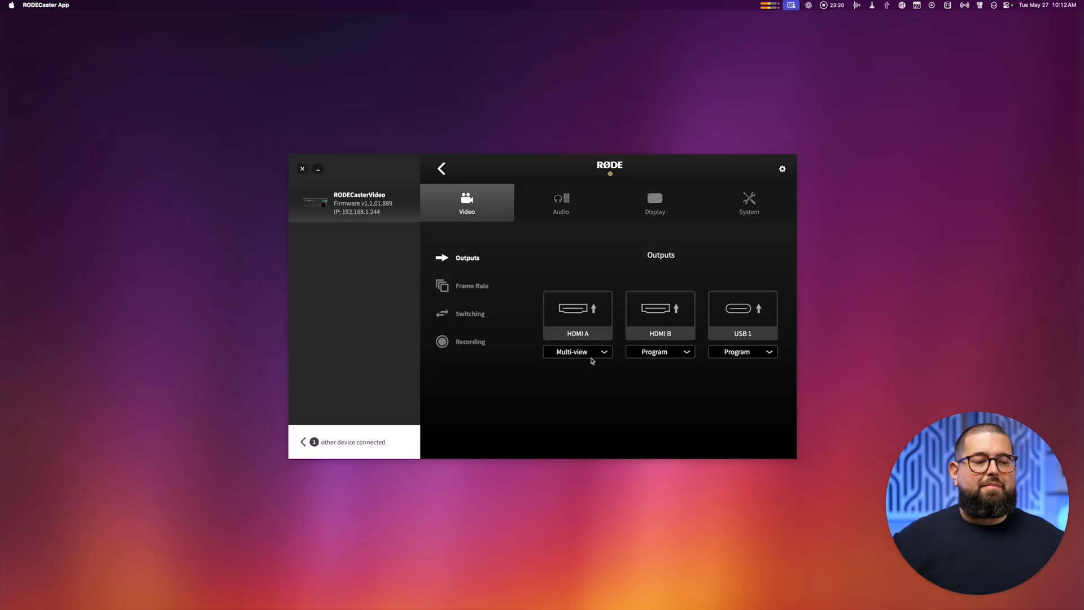
left_click(577, 352)
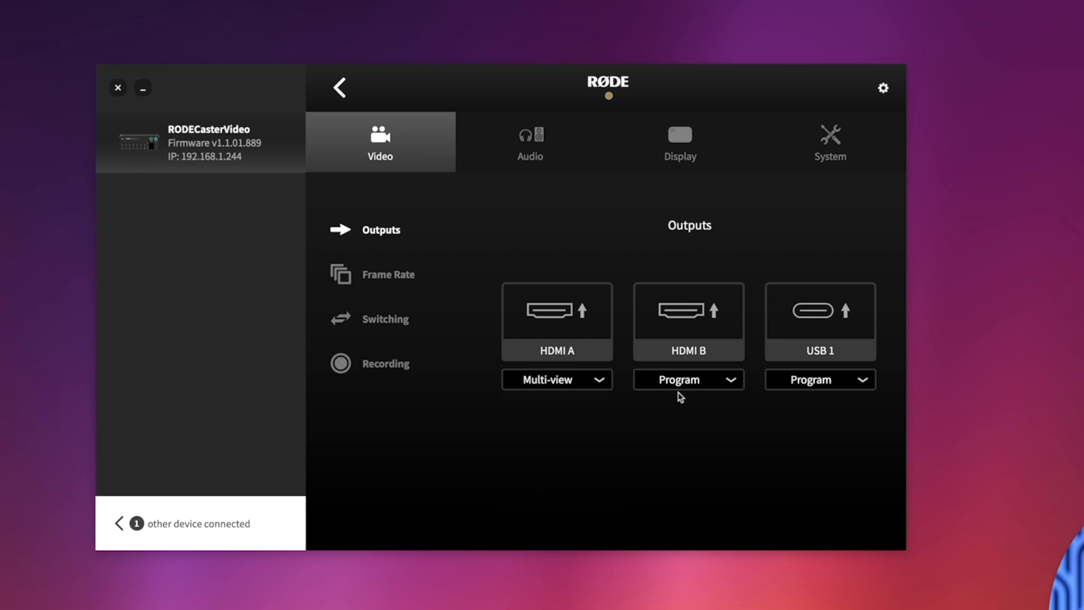
left_click(688, 379)
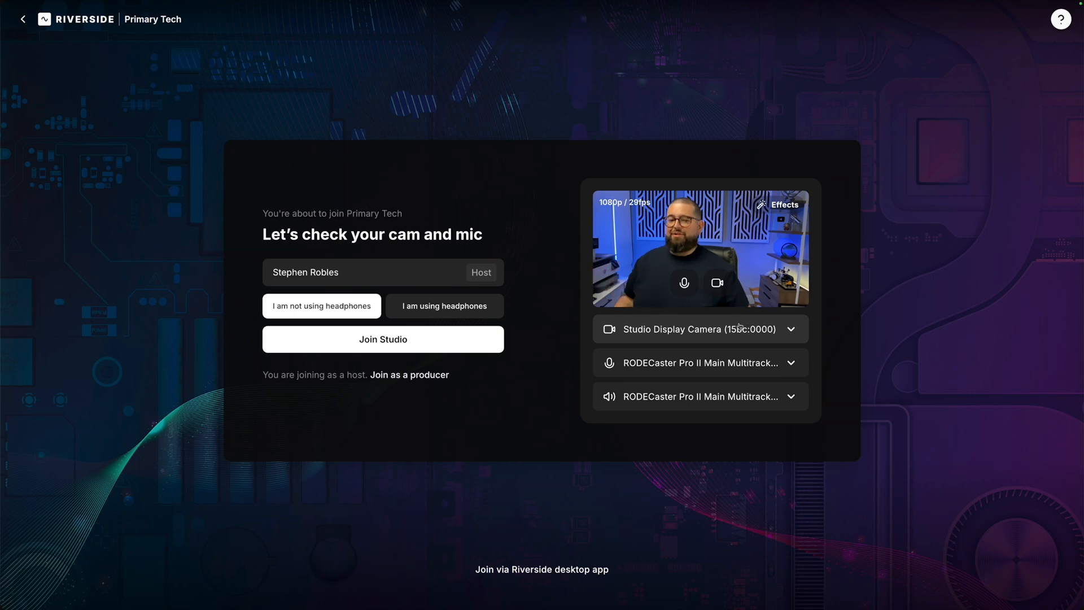
- Use RODECaster Video as Riverside's camera and RODECaster Video Stereo as the microphone
left_click(699, 329)
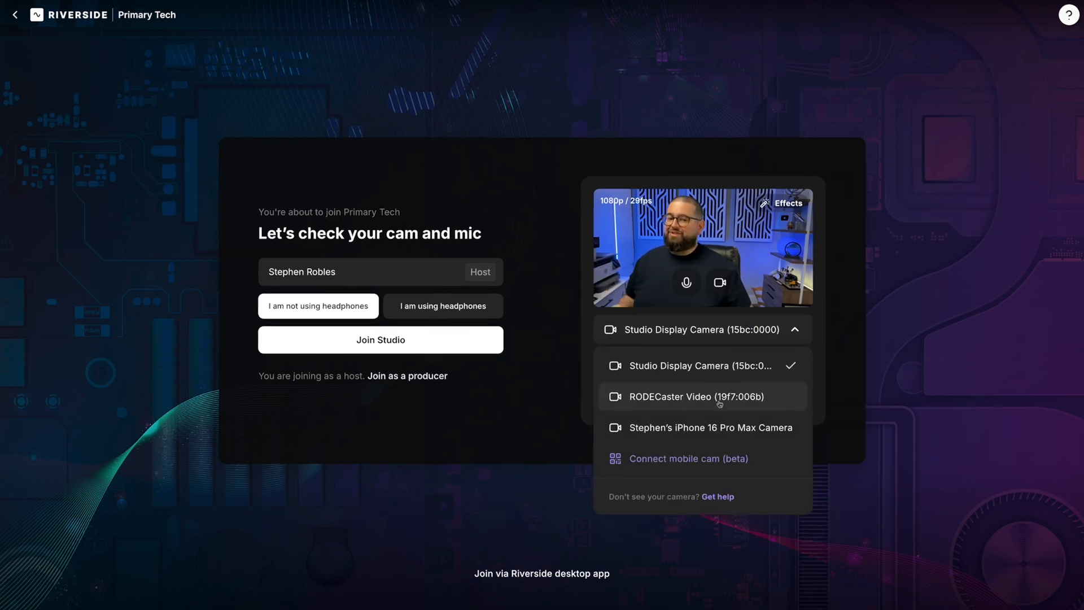
left_click(702, 396)
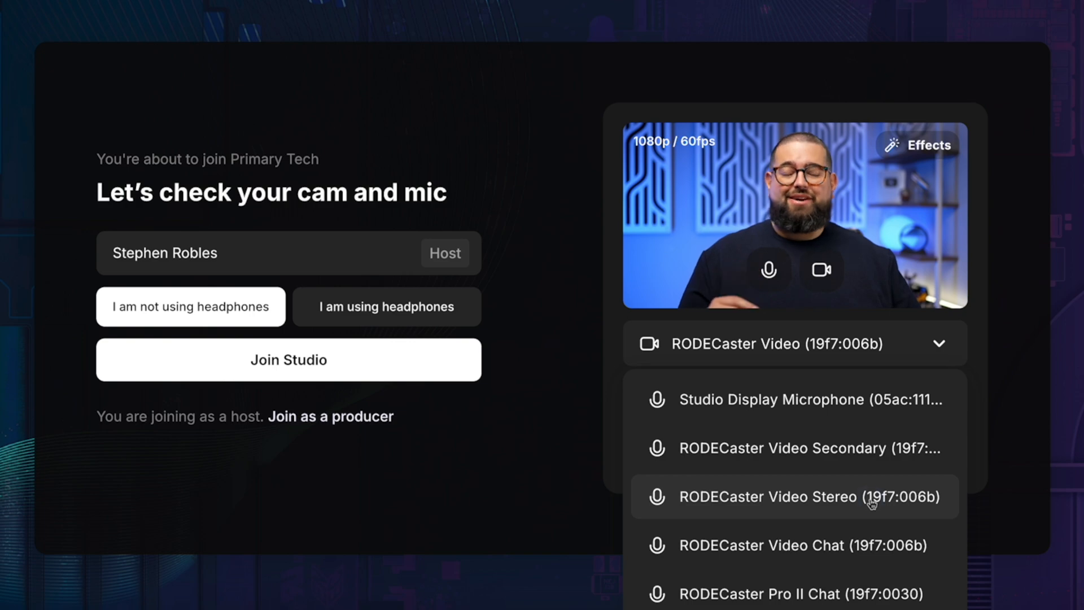
left_click(795, 496)
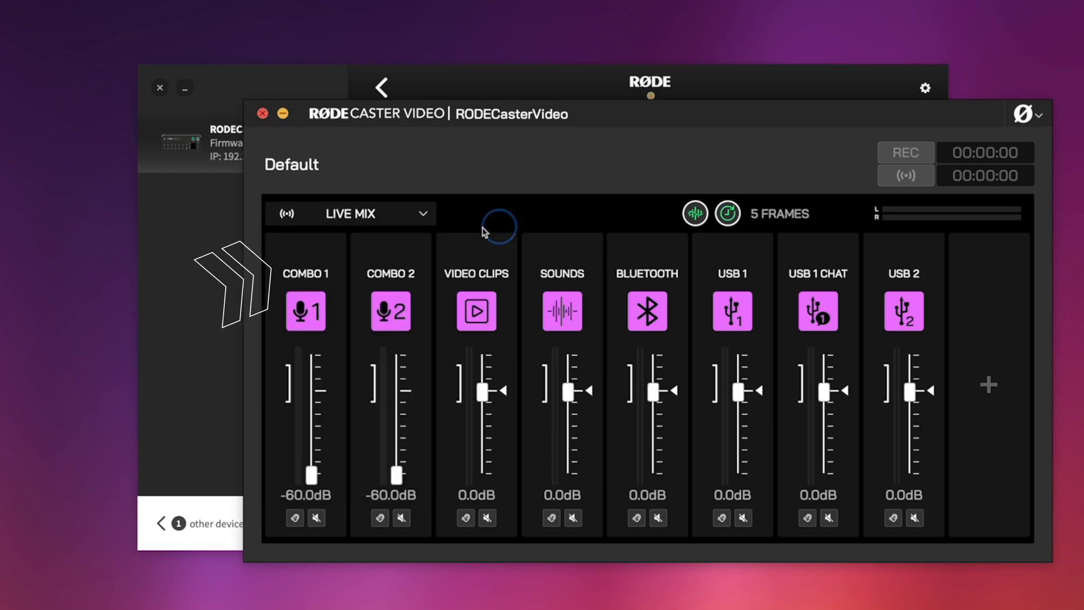
- Open the RODECaster Video's Live Mix audio channel mixer
left_click(351, 214)
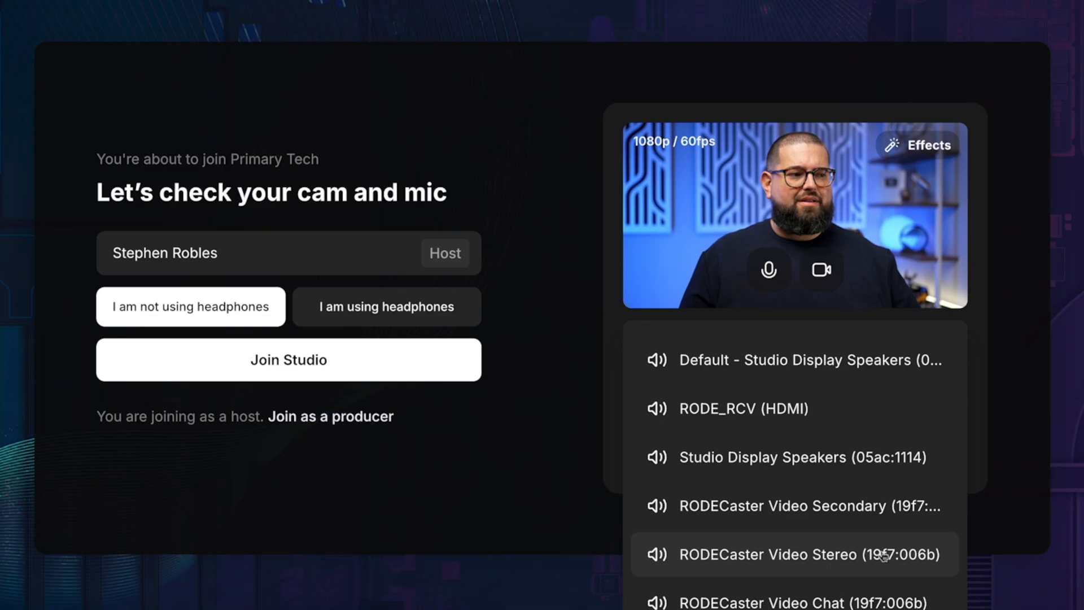
- Route speaker audio through RODECaster Video Stereo and join the Riverside studio
left_click(288, 360)
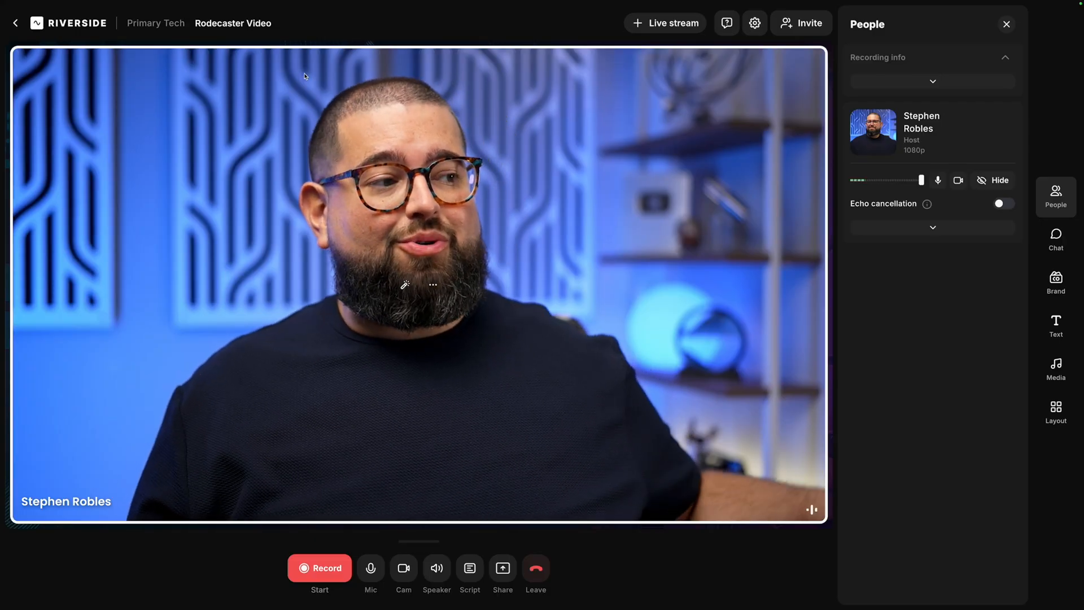
left_click(1003, 203)
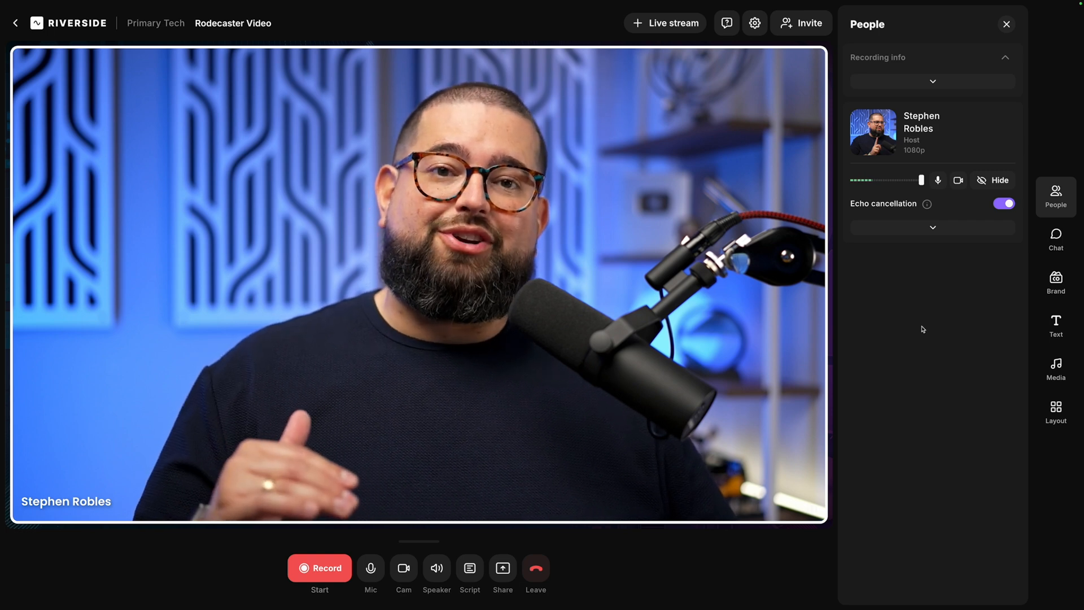
left_click(1003, 203)
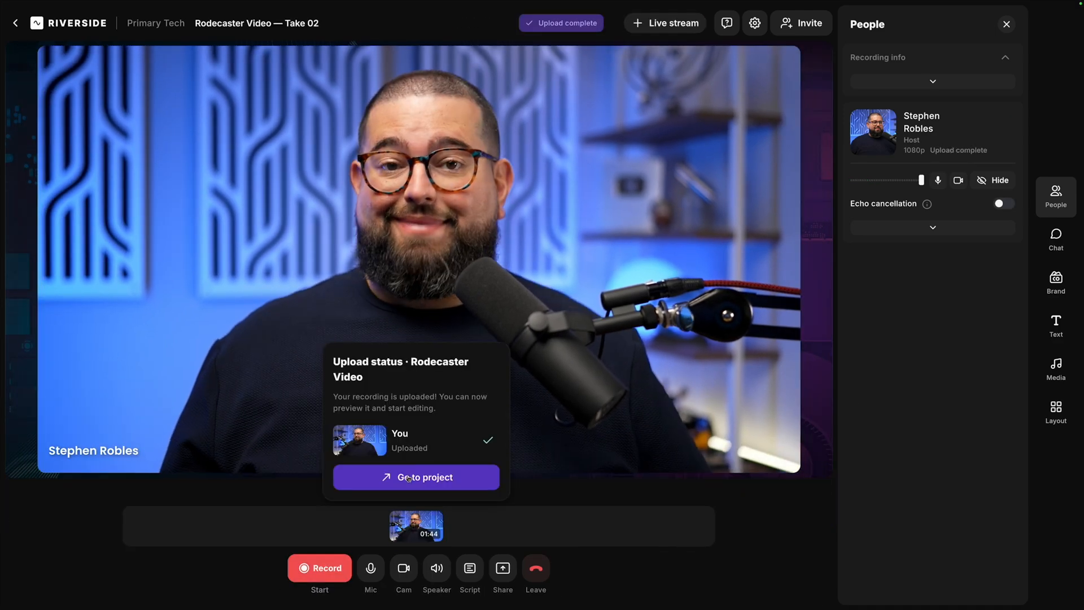
- Open the uploaded take's project and cut its pauses with AI Producer
left_click(416, 477)
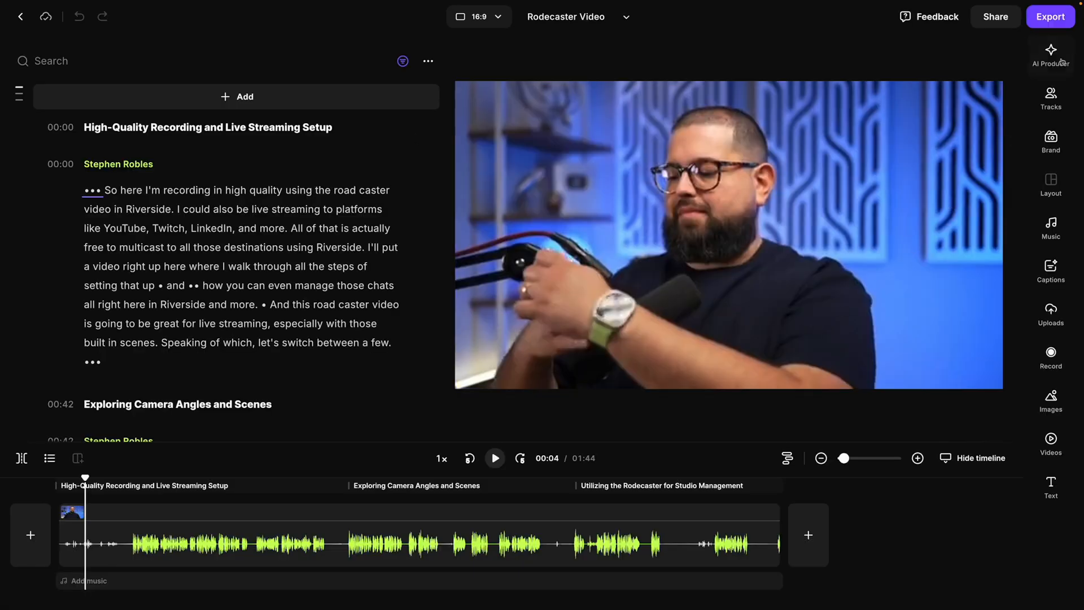
left_click(1051, 50)
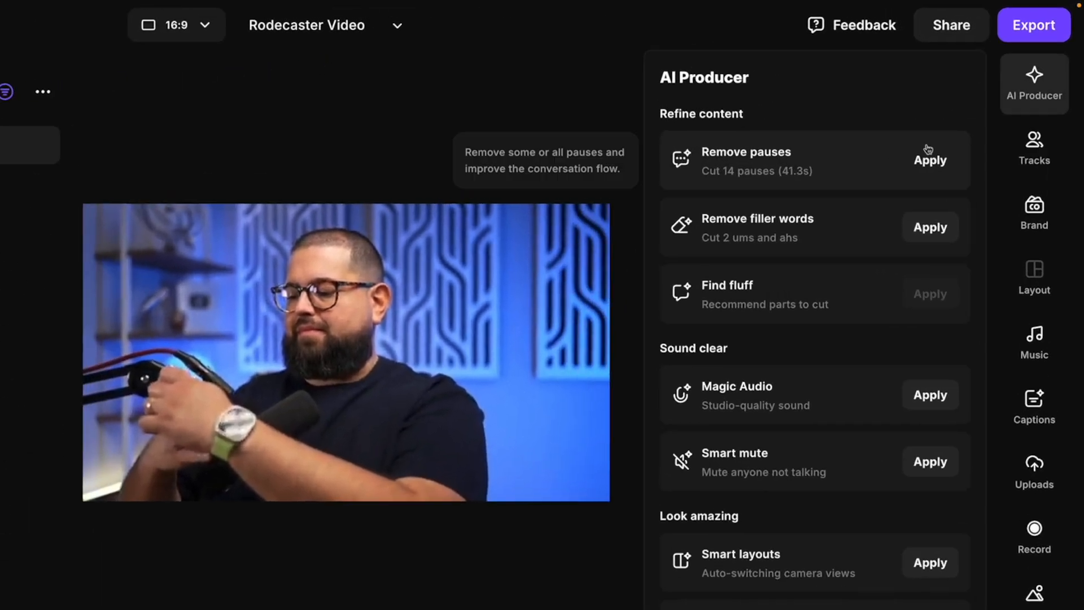
left_click(929, 161)
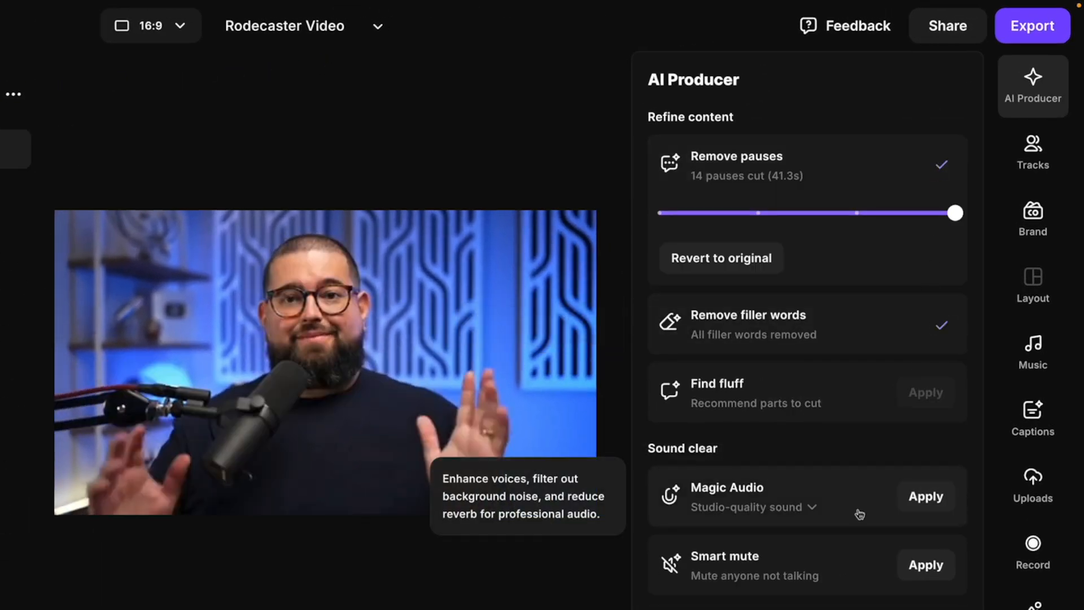
mouse_move(883, 508)
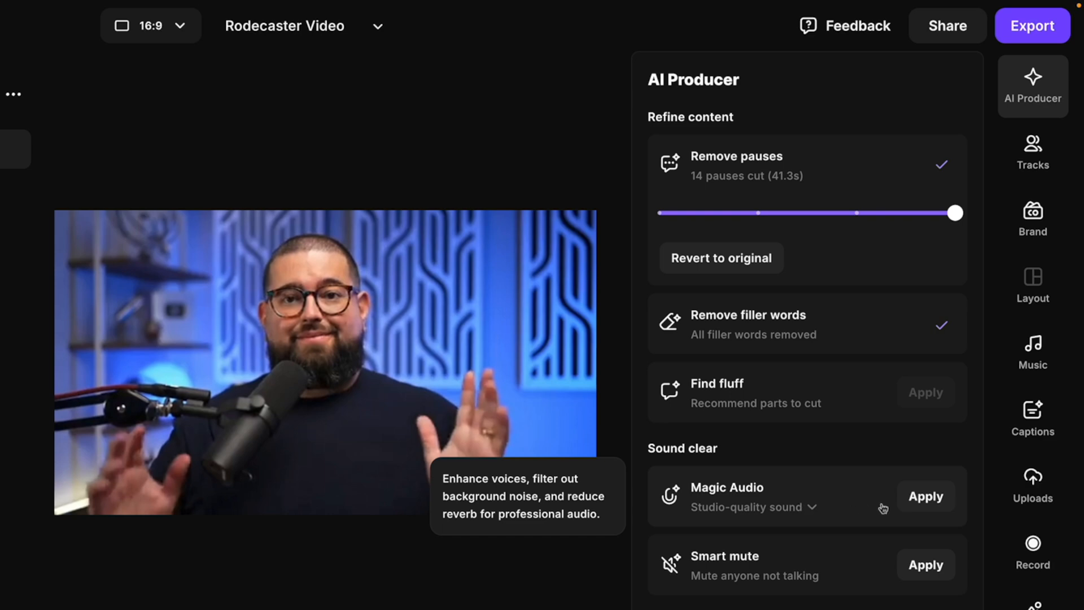
mouse_move(883, 506)
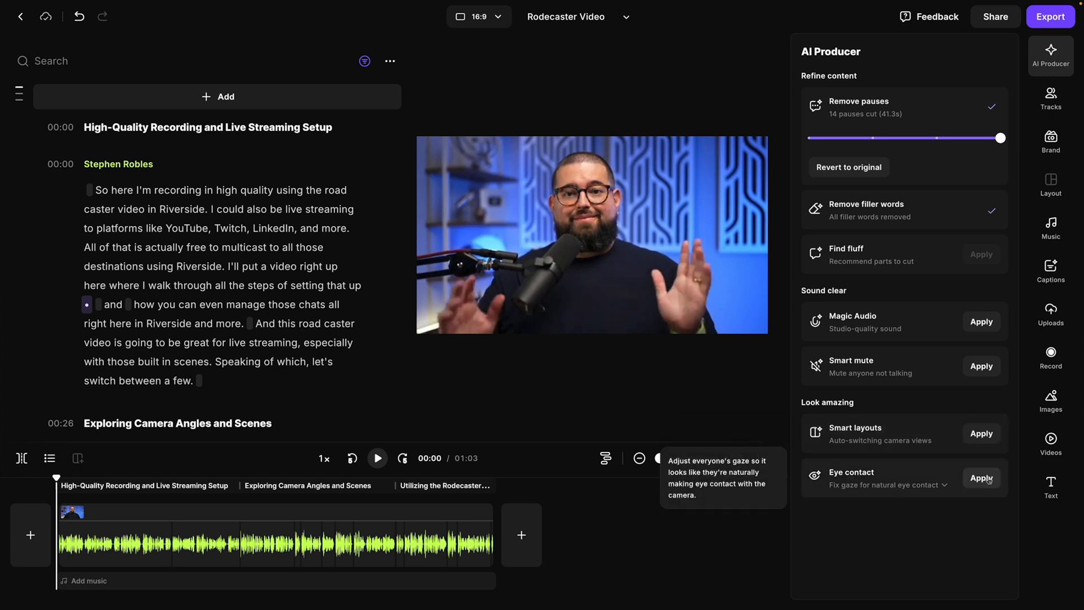
- Add captions to the clip and change its aspect ratio from 16:9 to 9:16
left_click(1050, 271)
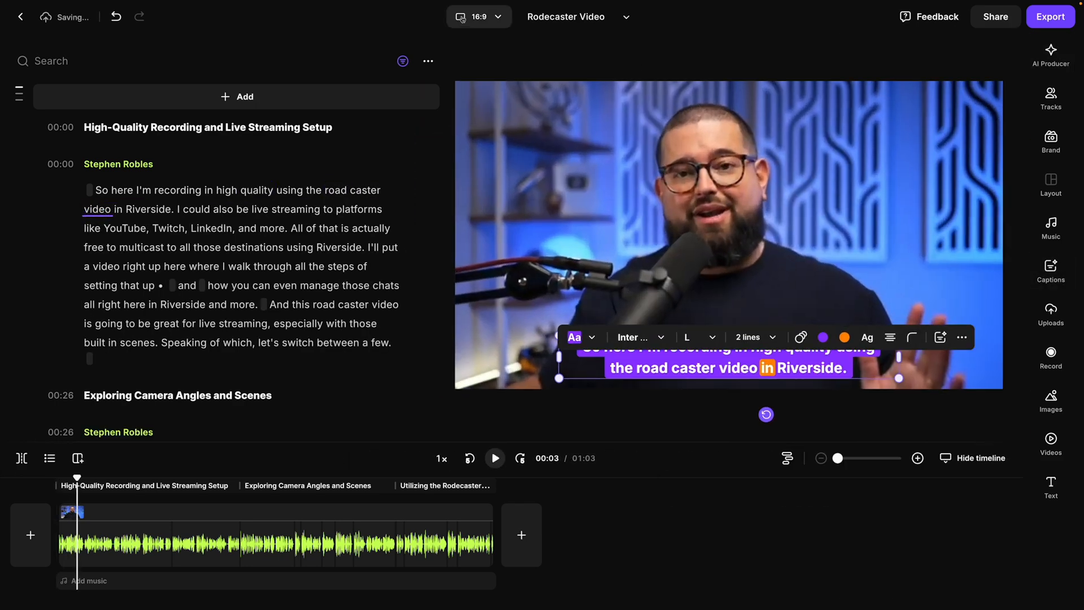
left_click(478, 16)
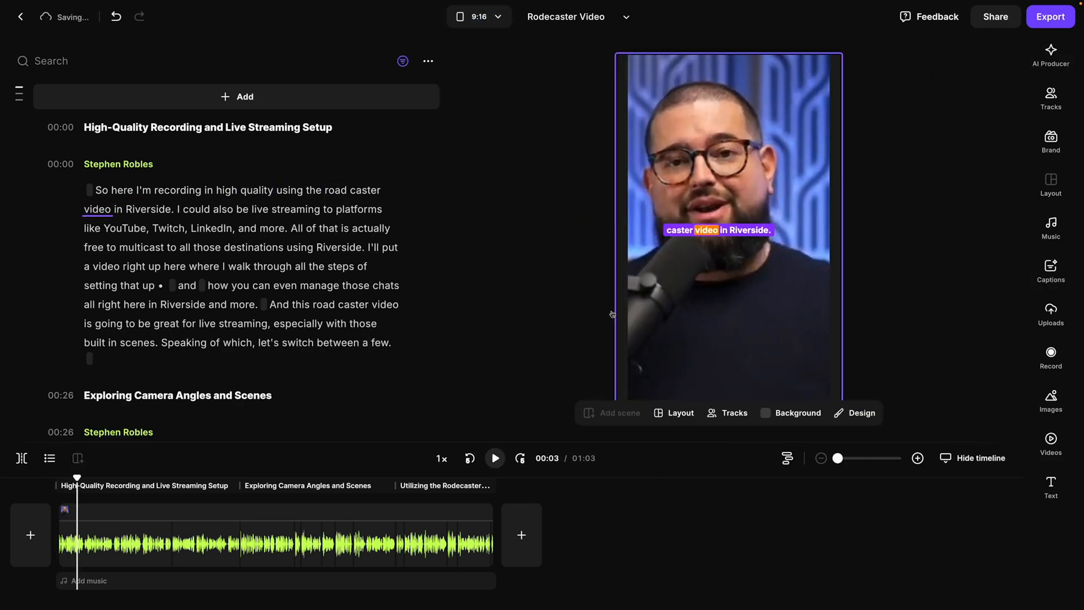
left_click(495, 458)
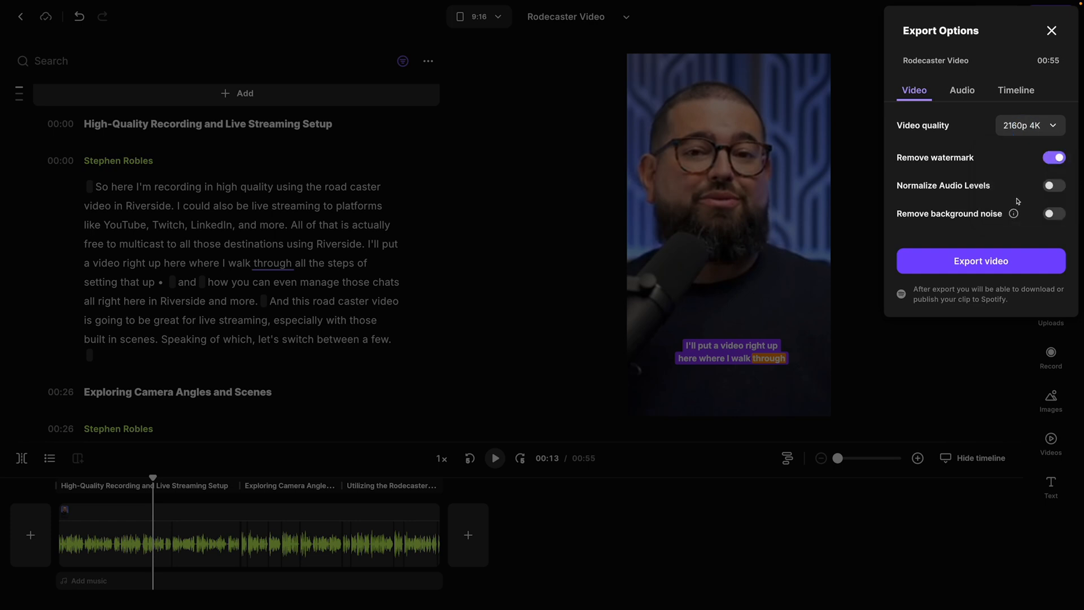
mouse_move(1021, 197)
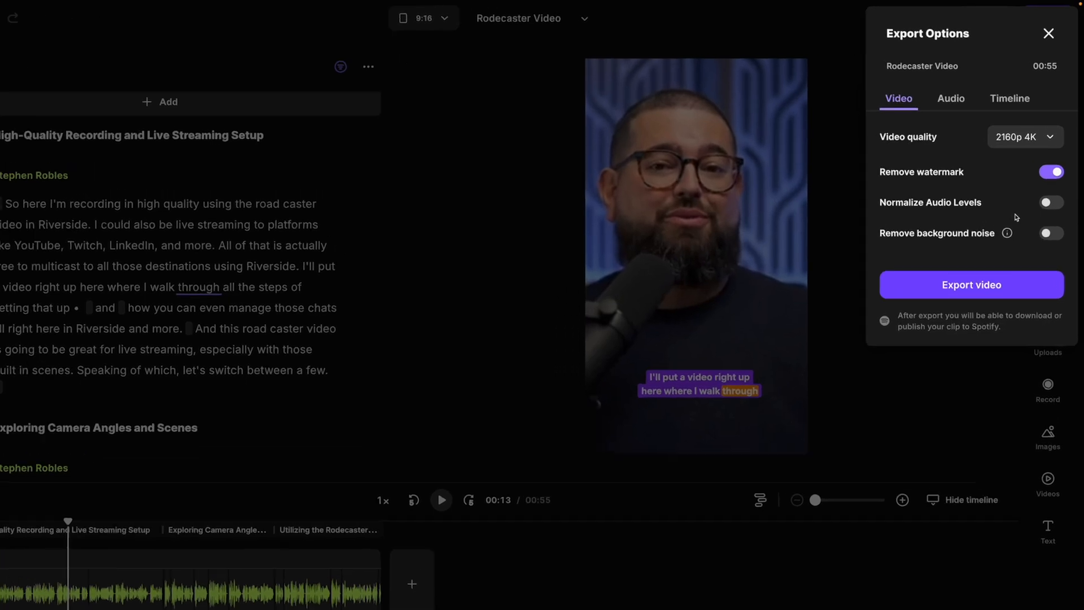
- View the audio settings in Riverside's export options
left_click(951, 98)
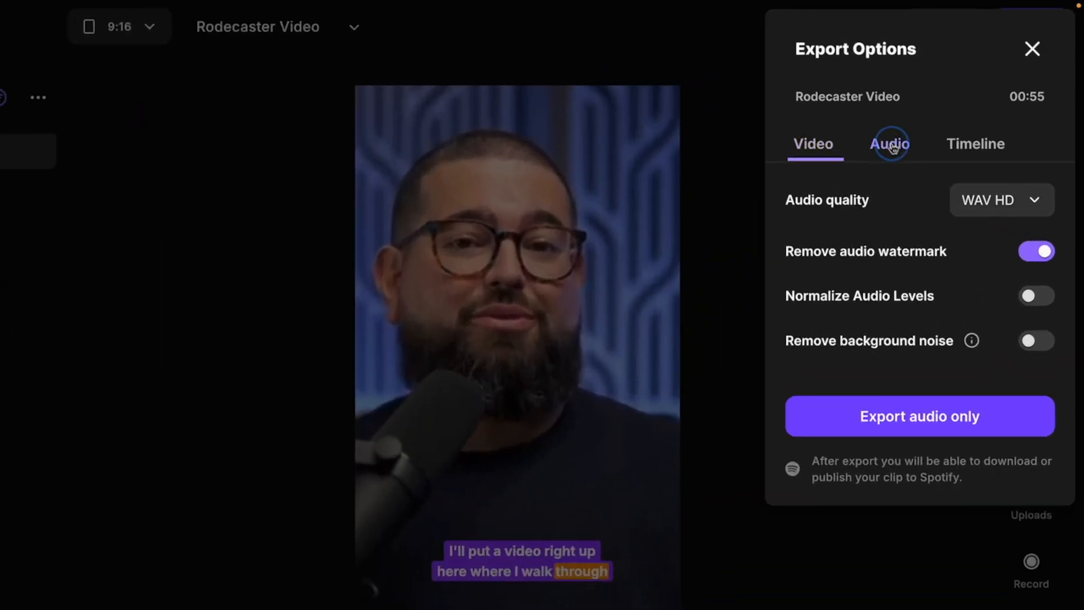